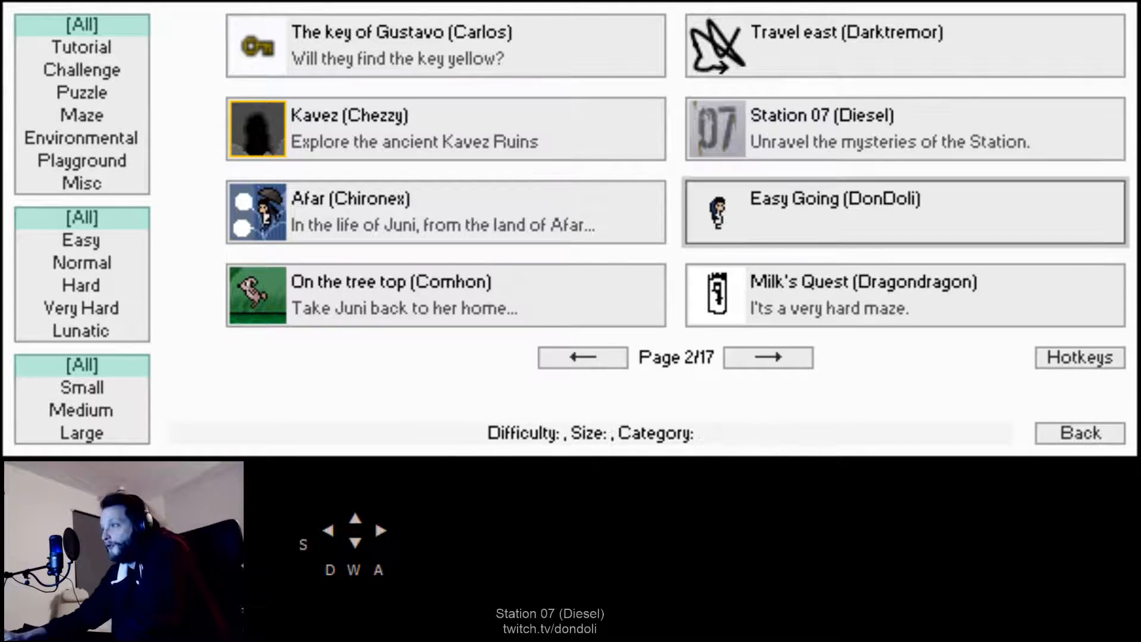
Select and launch Diesel's Station 07 level from the level list.
{"action": "left_click", "coordinate": [903, 129]}
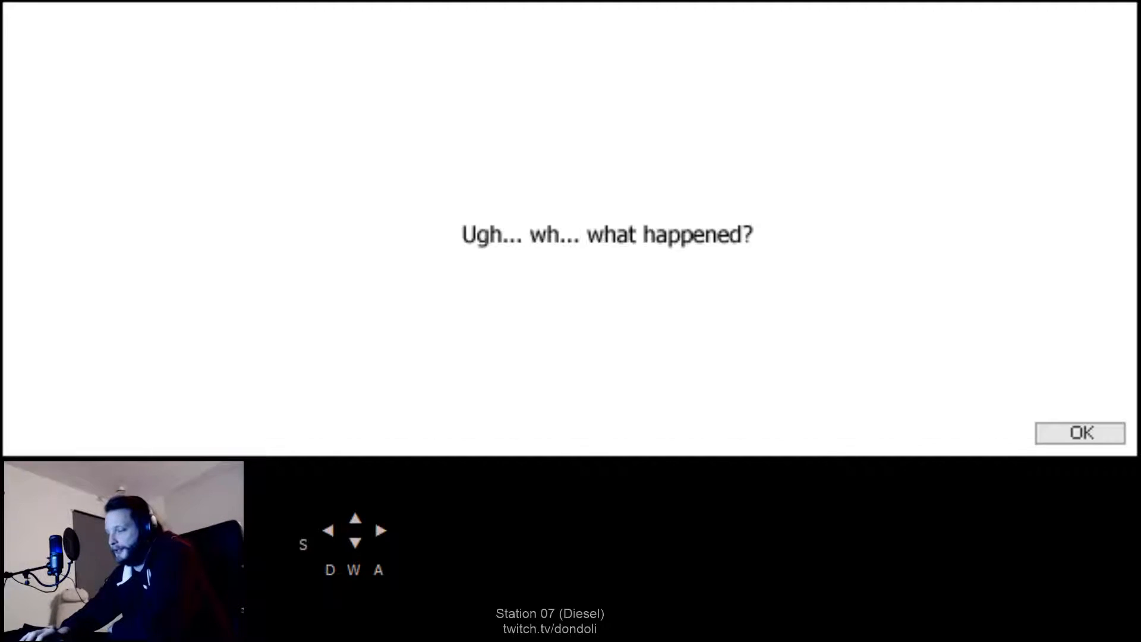
Dismiss the opening message and move Juni right out of the pod room into the dark corridor.
{"action": "left_click", "coordinate": [1080, 432]}
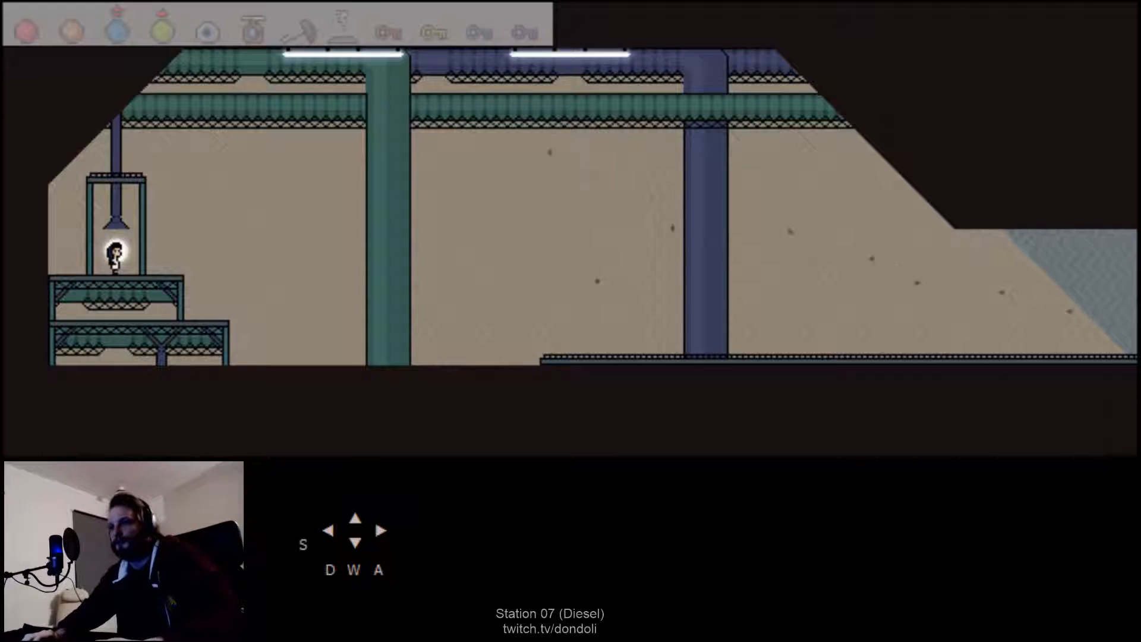
{"action": "key", "text": "Right"}
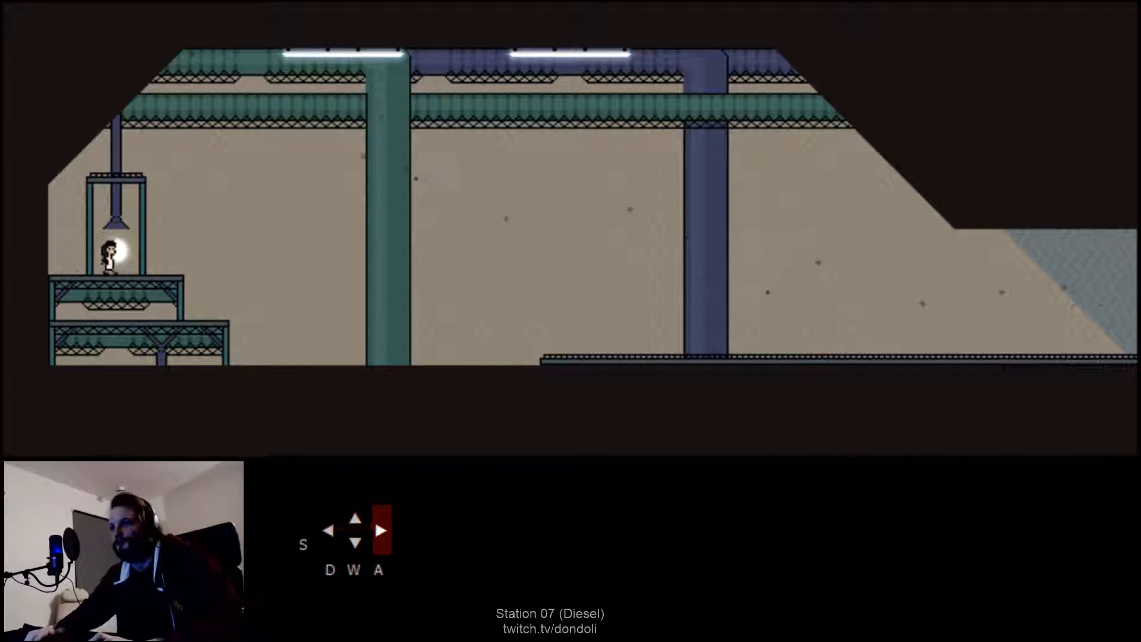
{"action": "key", "text": "up"}
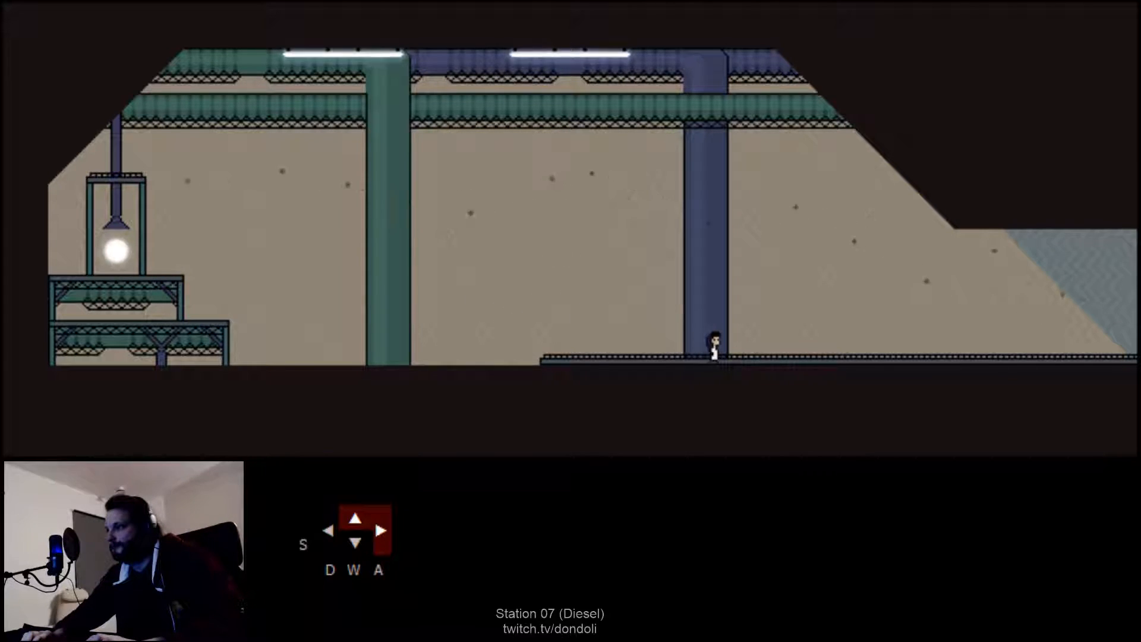
{"action": "key", "text": "Right"}
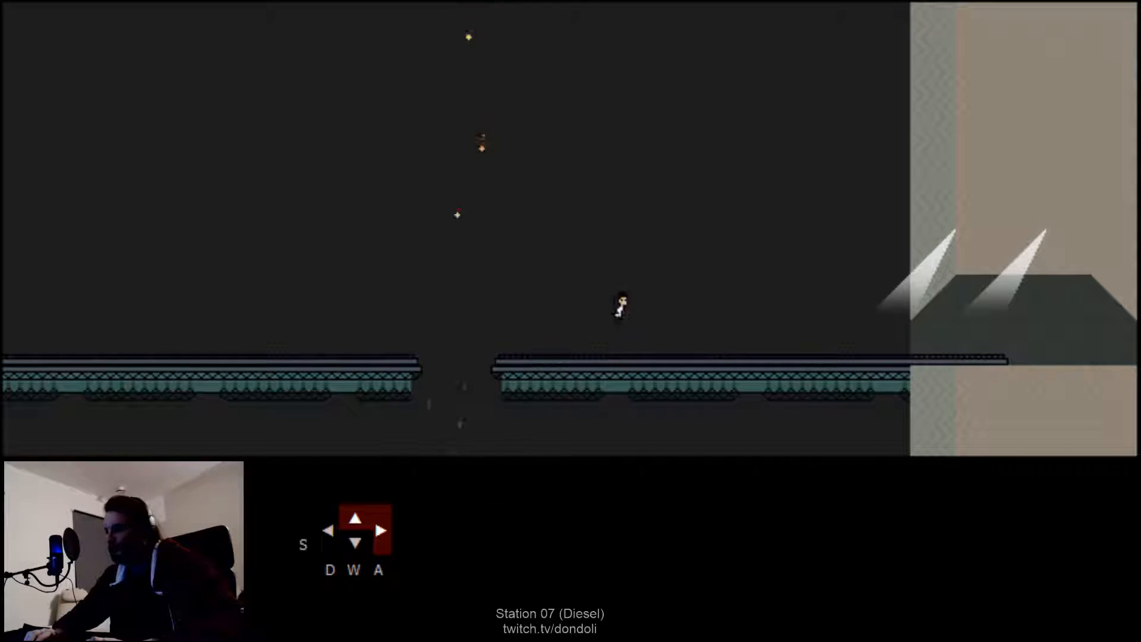
Cross the broken walkway, grassy island and platform stack, then read the lab's gestation note.
{"action": "key", "text": "d"}
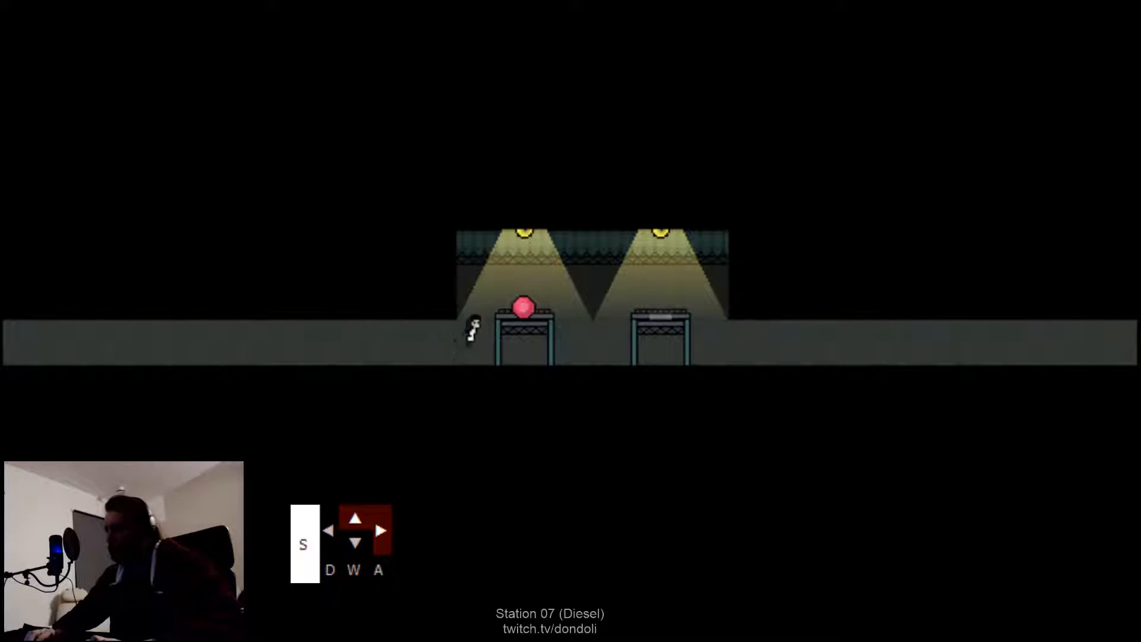
{"action": "key", "text": "Left"}
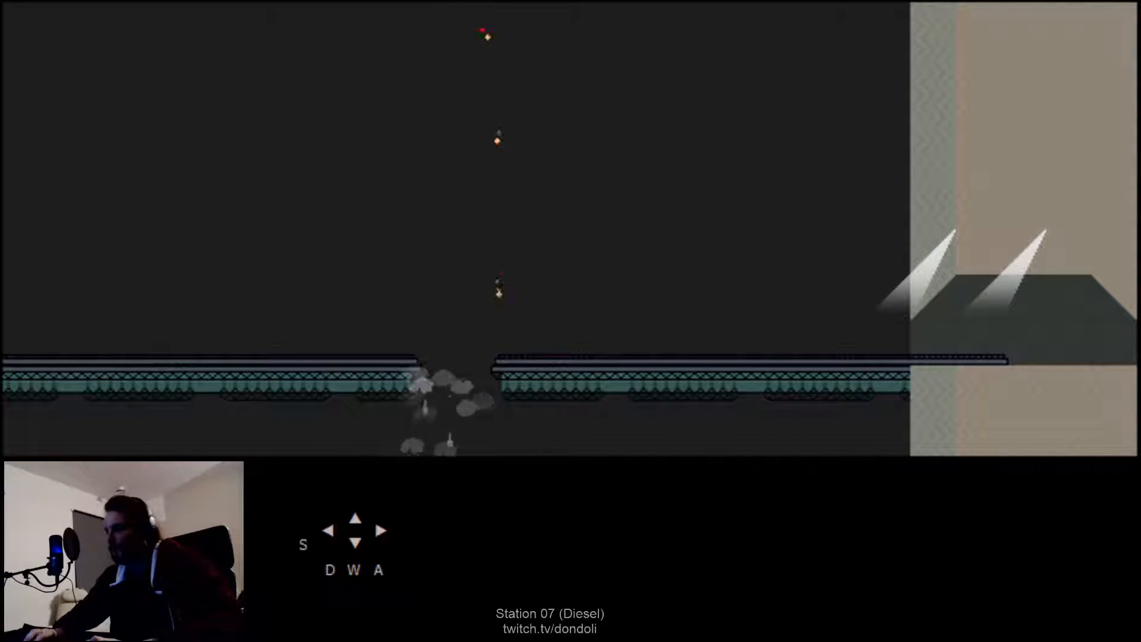
{"action": "key", "text": "up"}
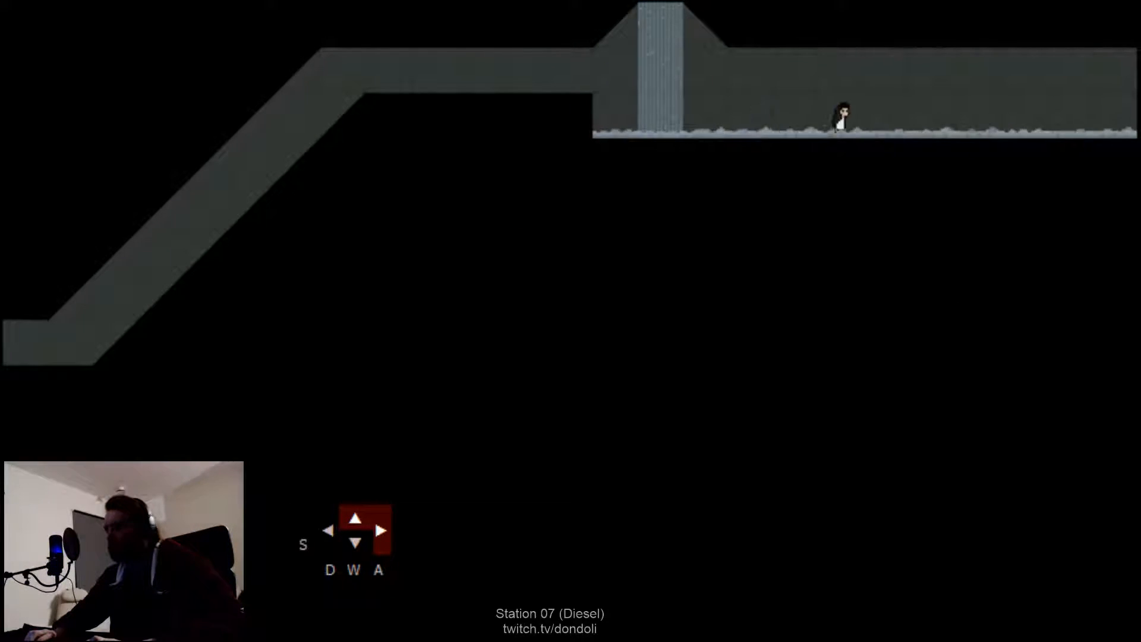
{"action": "key", "text": "s"}
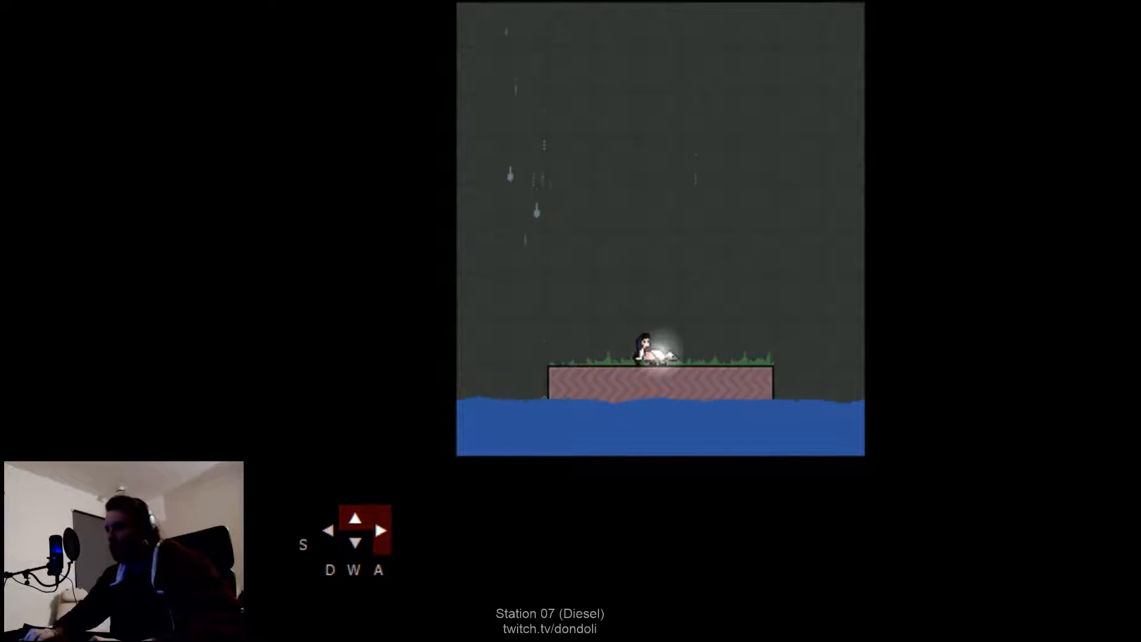
{"action": "key", "text": "left"}
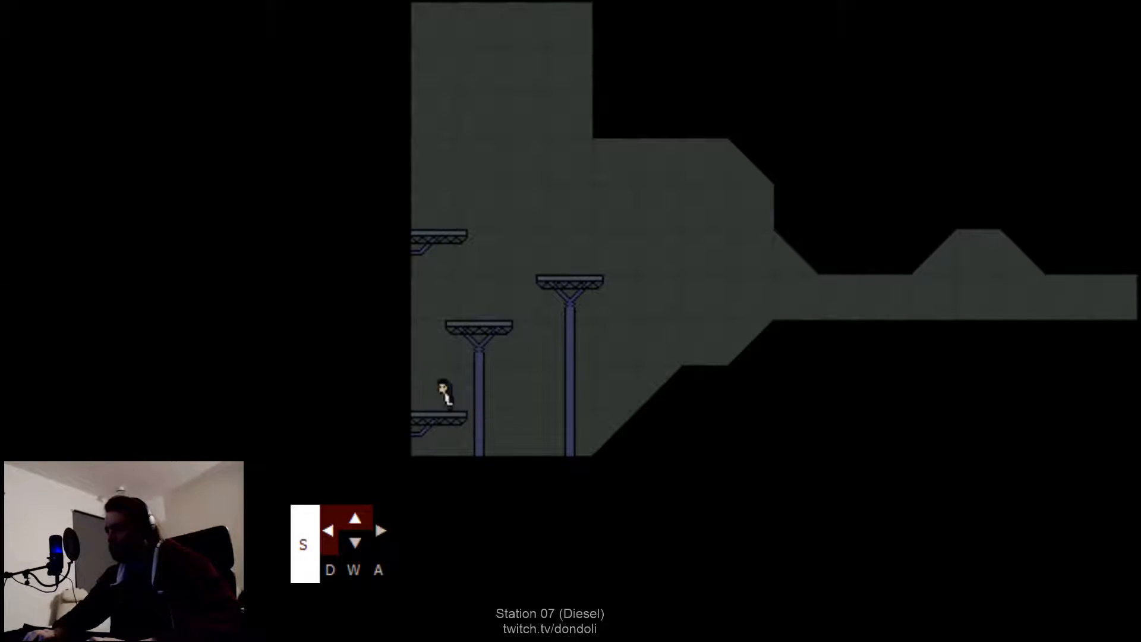
{"action": "key", "text": "w"}
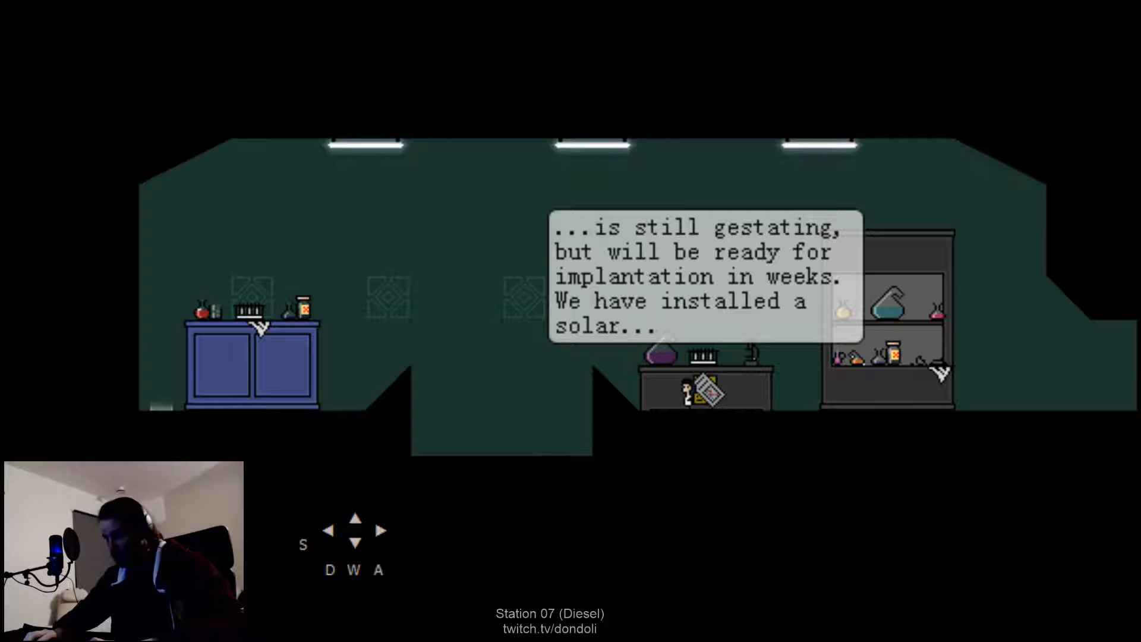
{"action": "key", "text": "up"}
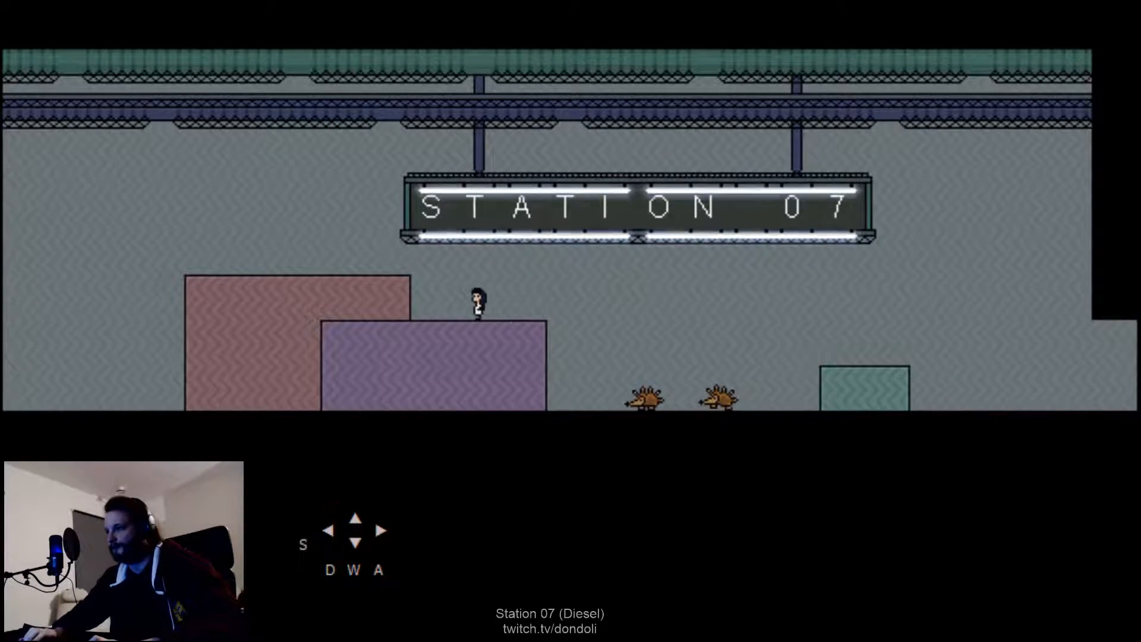
Scale the tall shaft walls and walk the icy tunnels past the pink creature onto the snow.
{"action": "key", "text": "up"}
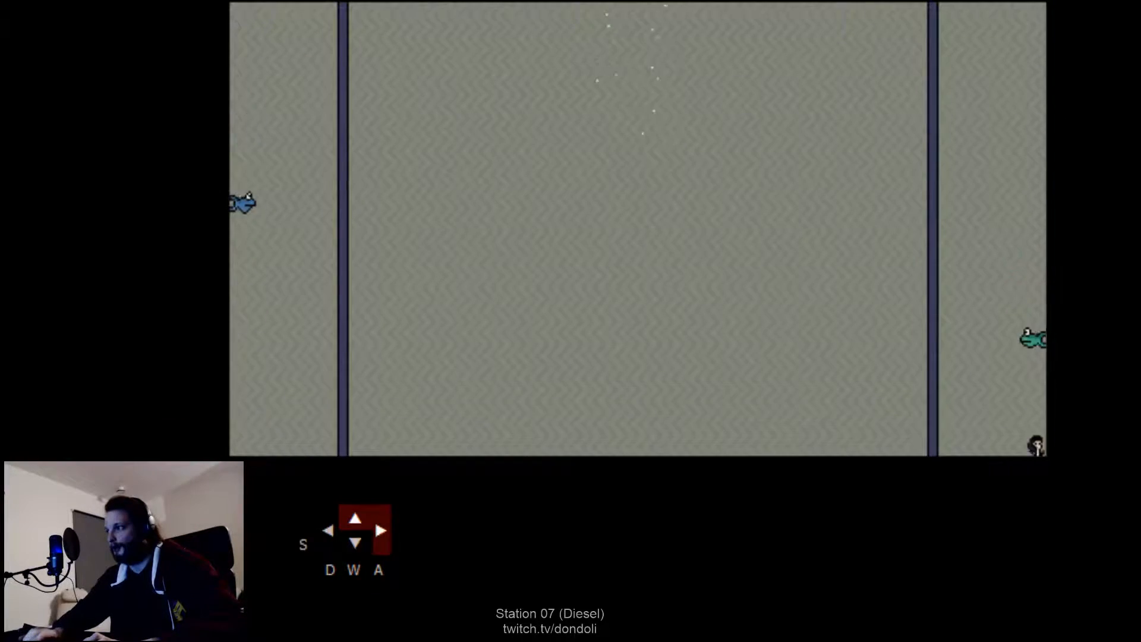
{"action": "key", "text": "s"}
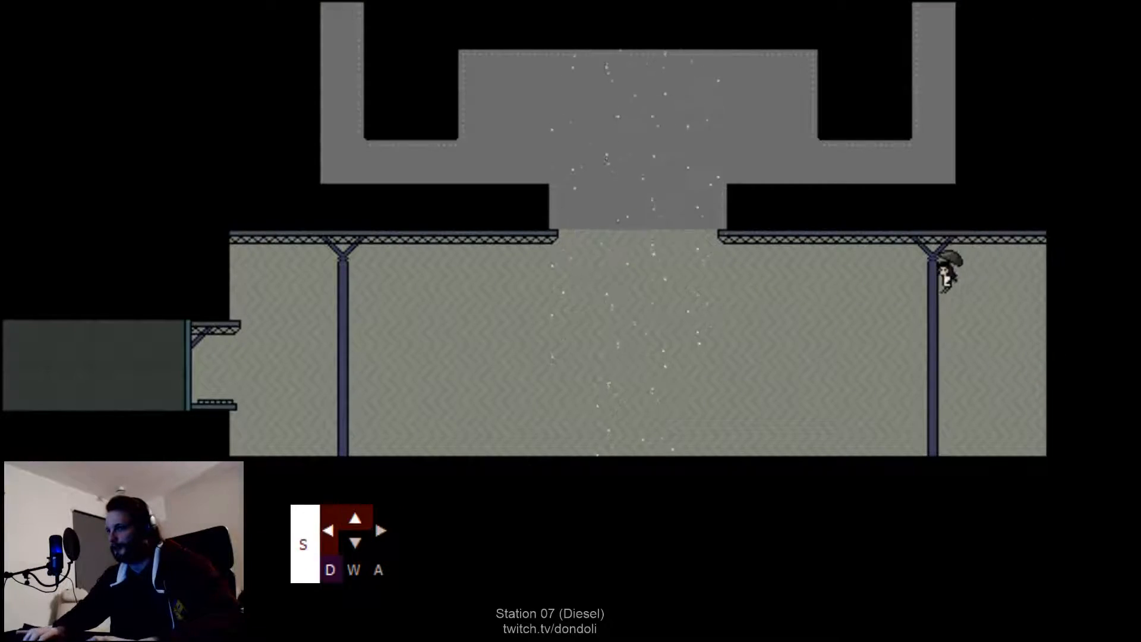
{"action": "key", "text": "a"}
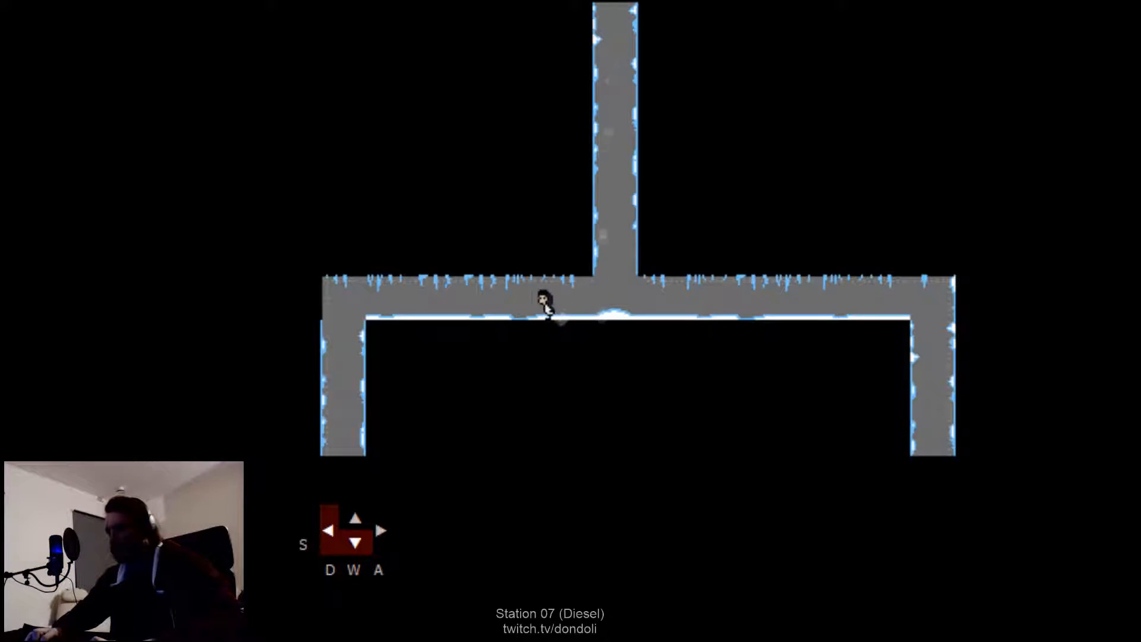
{"action": "key", "text": "s"}
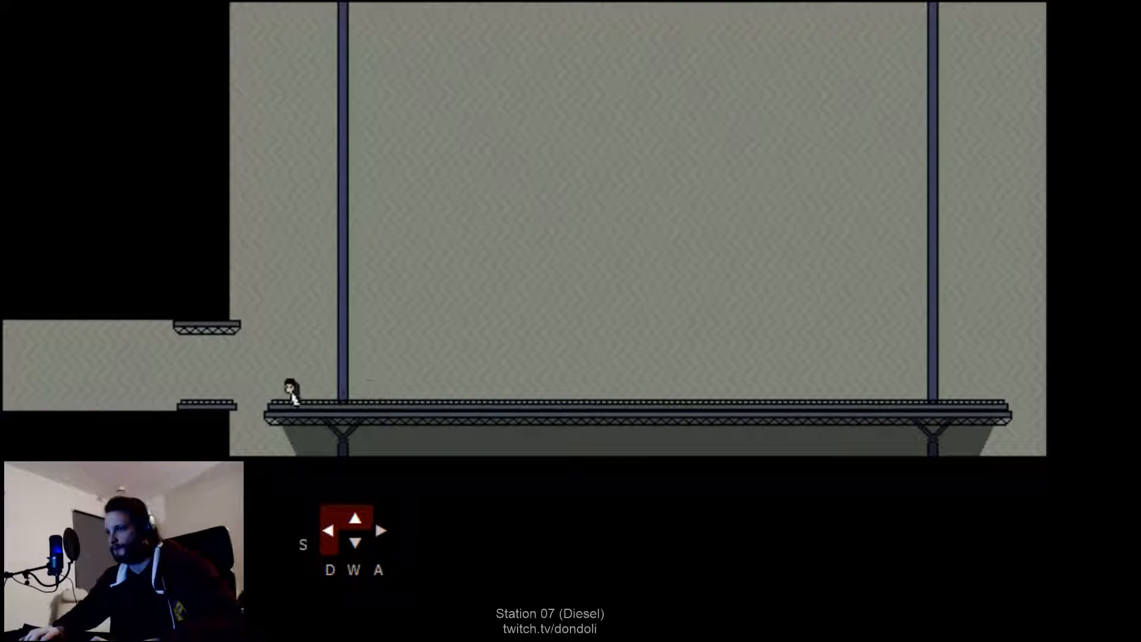
{"action": "key", "text": "left"}
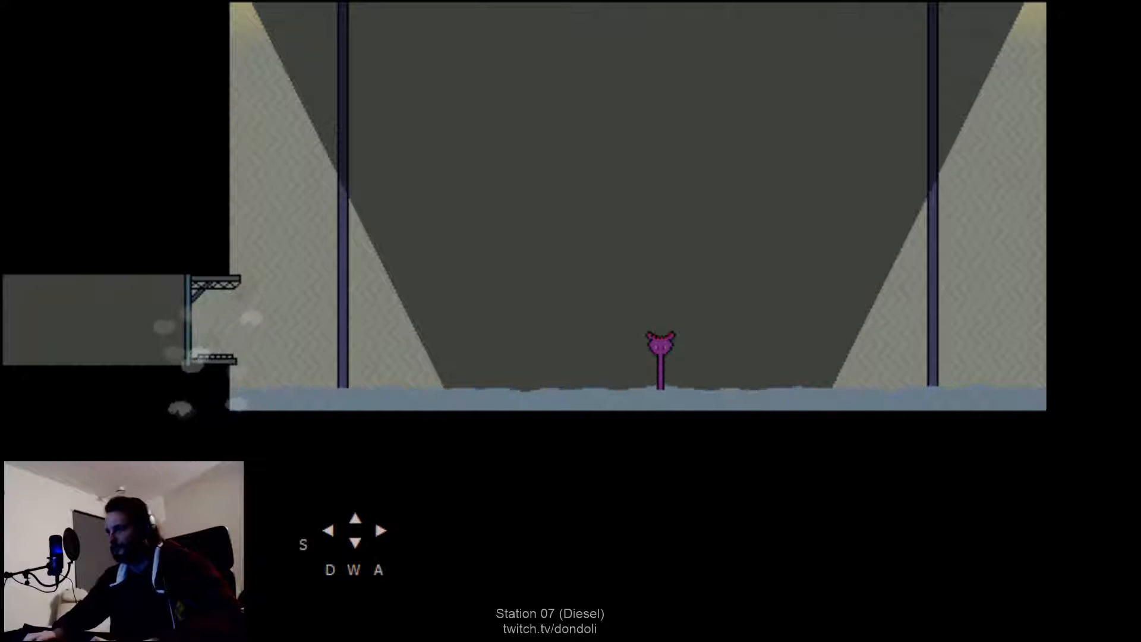
{"action": "key", "text": "left"}
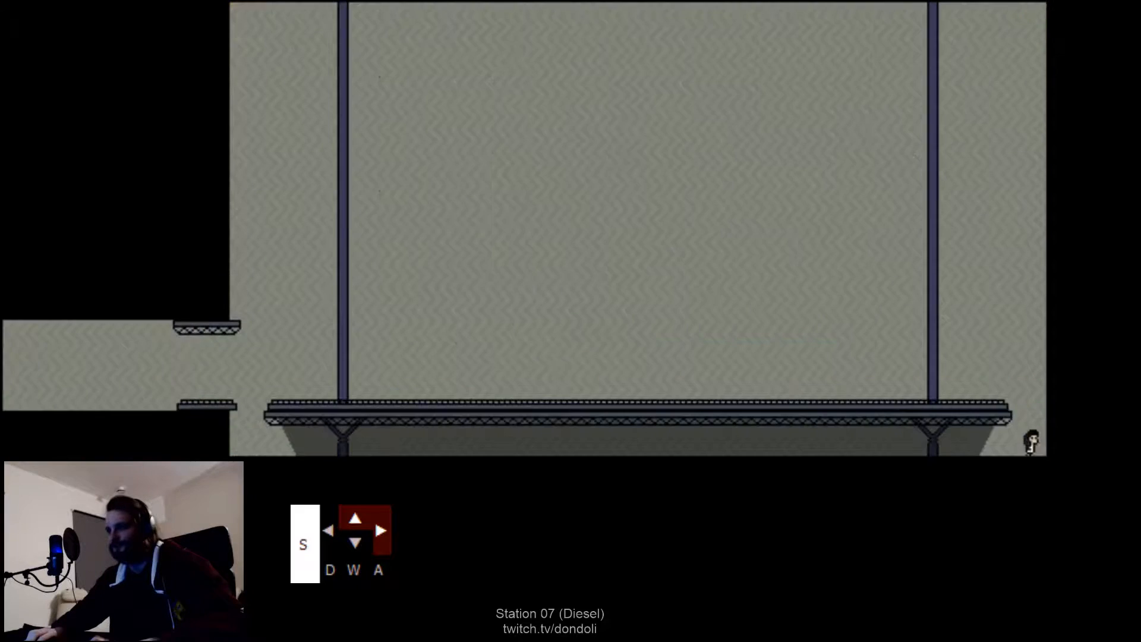
{"action": "key", "text": "left"}
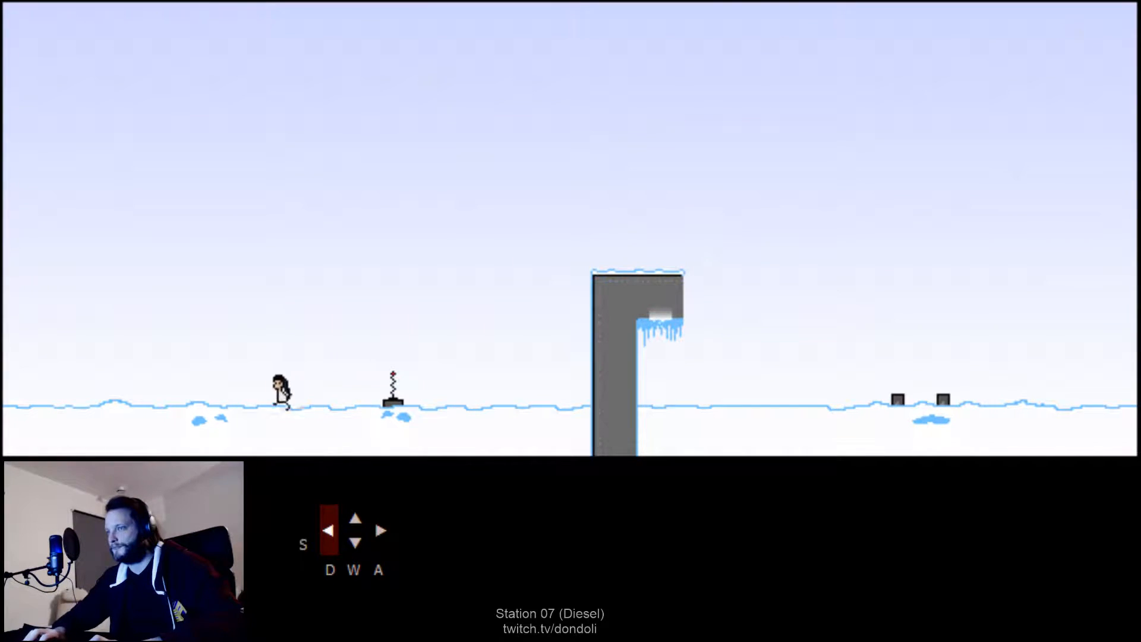
Run and jump left across the snowfield past the green creature to the Station 06 sign.
{"action": "key", "text": "d"}
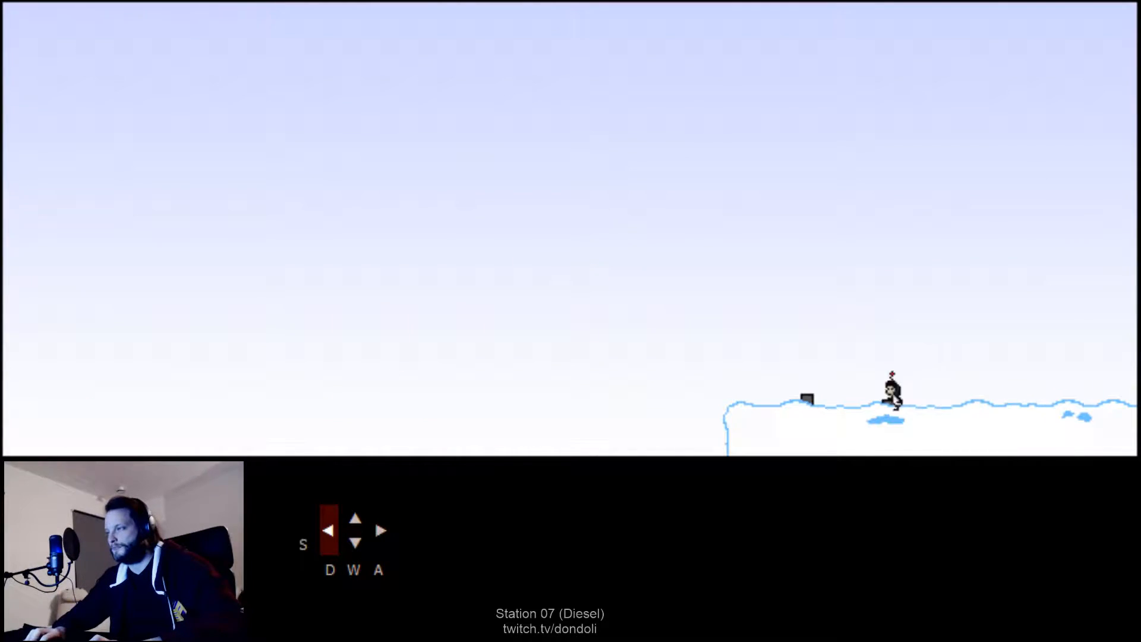
{"action": "key", "text": "down"}
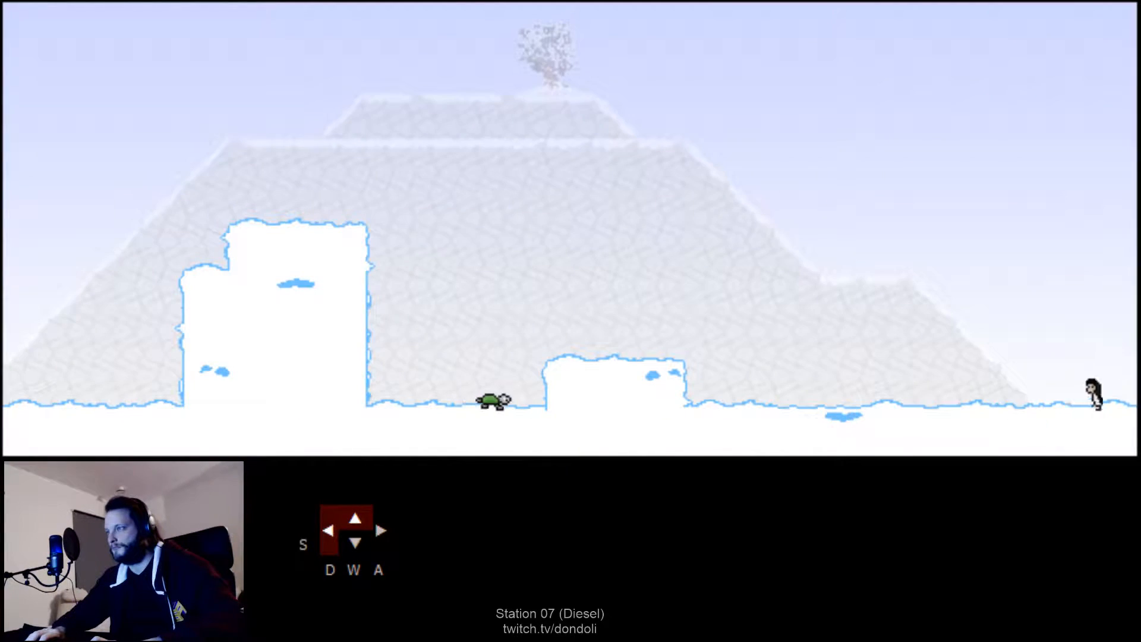
{"action": "key", "text": "s"}
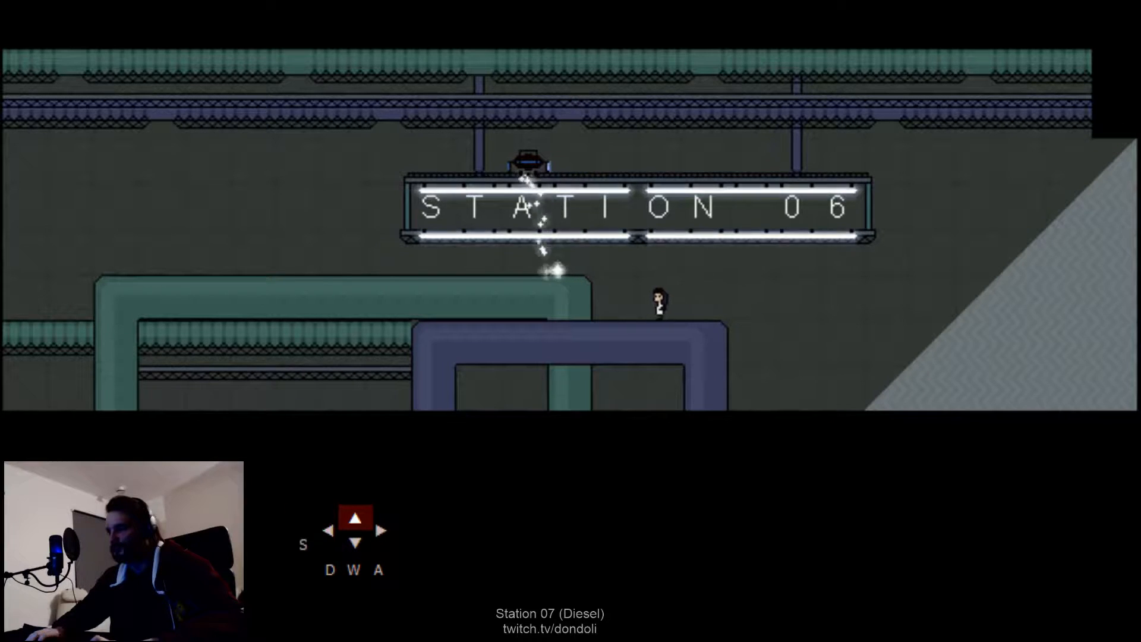
Leap past the Station 06 sign and pipes, cross the monitor room, and climb the left pipe.
{"action": "key", "text": "left"}
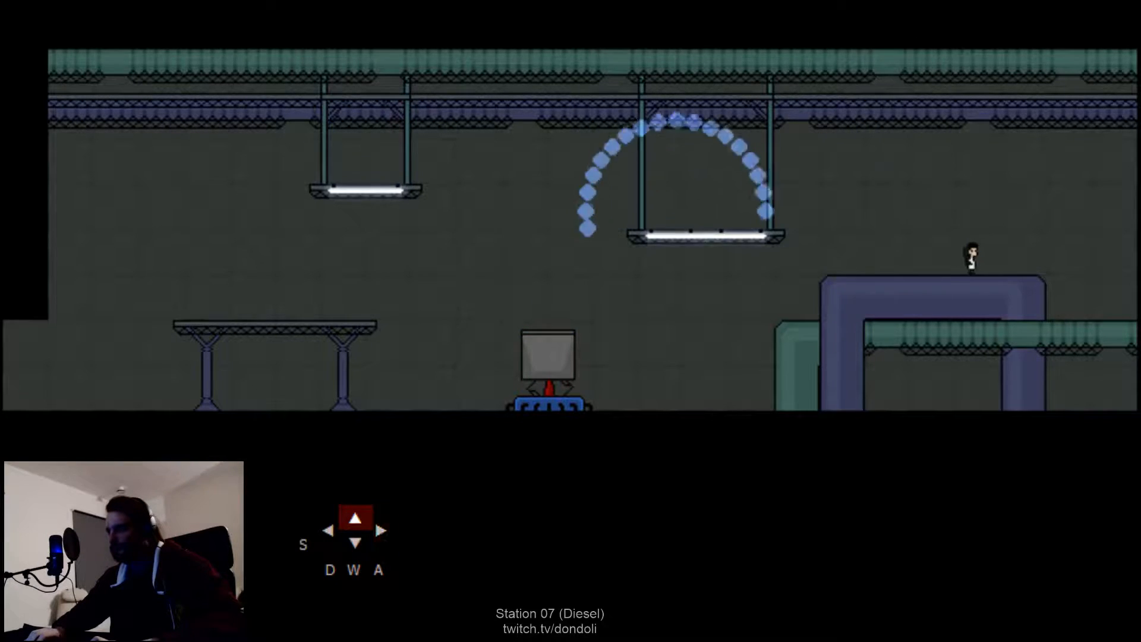
{"action": "key", "text": "s"}
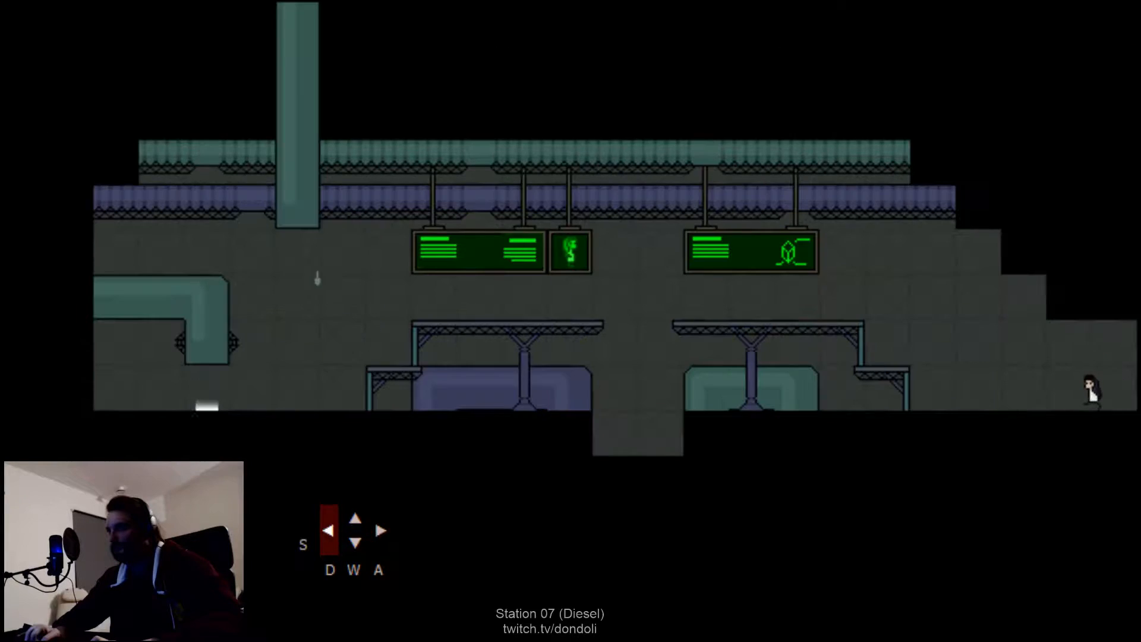
{"action": "key", "text": "left"}
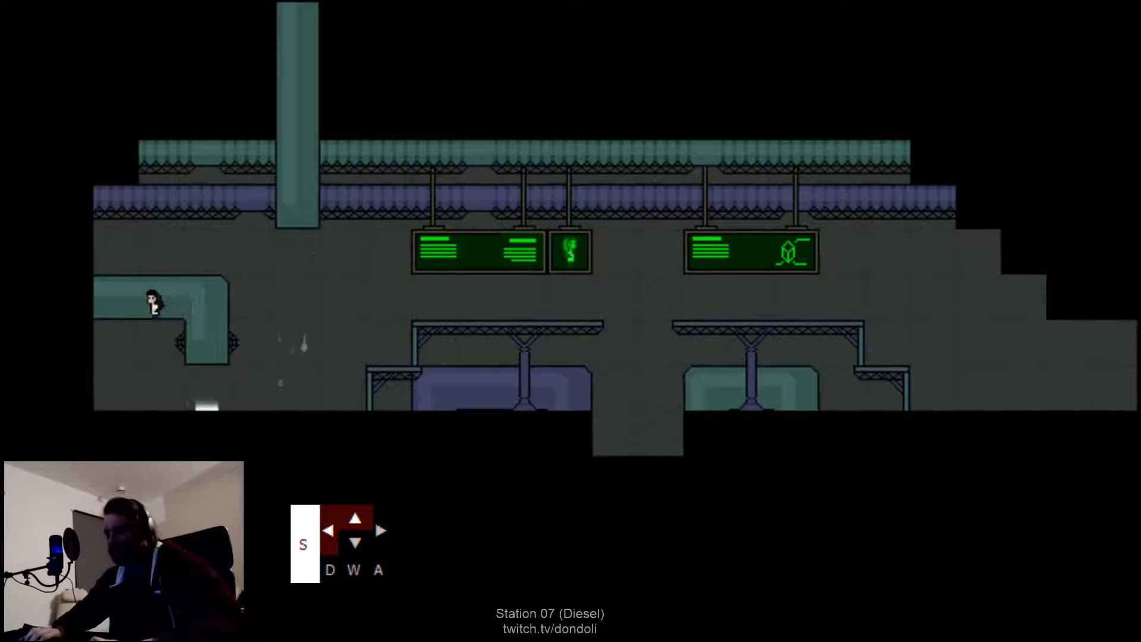
{"action": "key", "text": "w"}
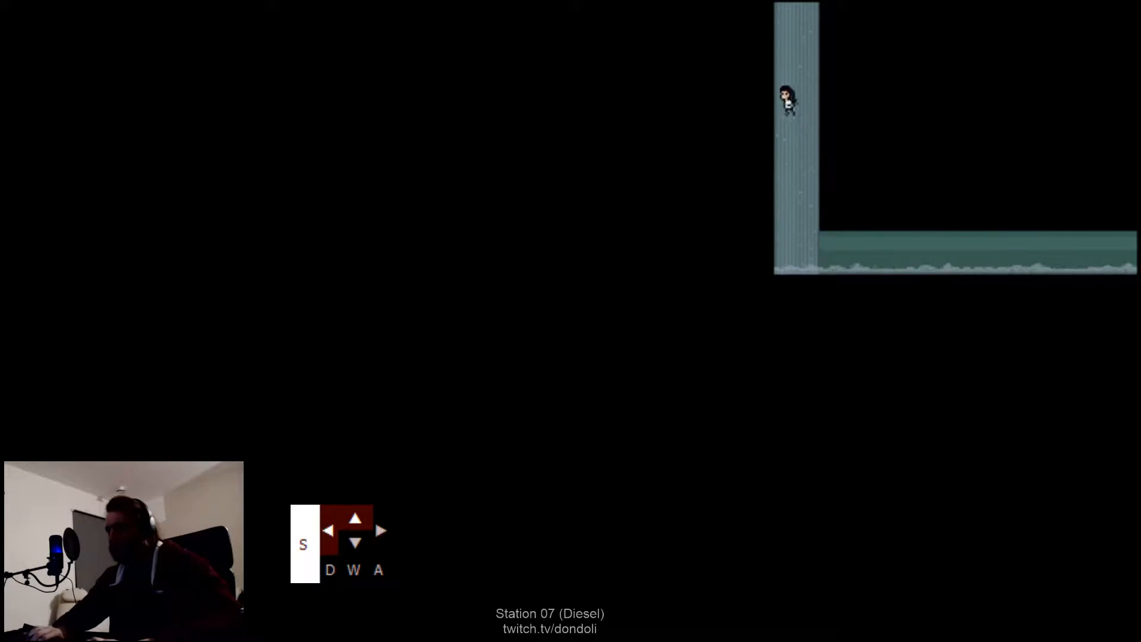
Climb the waterfall walls and run the glowing-symbol corridor to the pink creature's cave.
{"action": "key", "text": "right"}
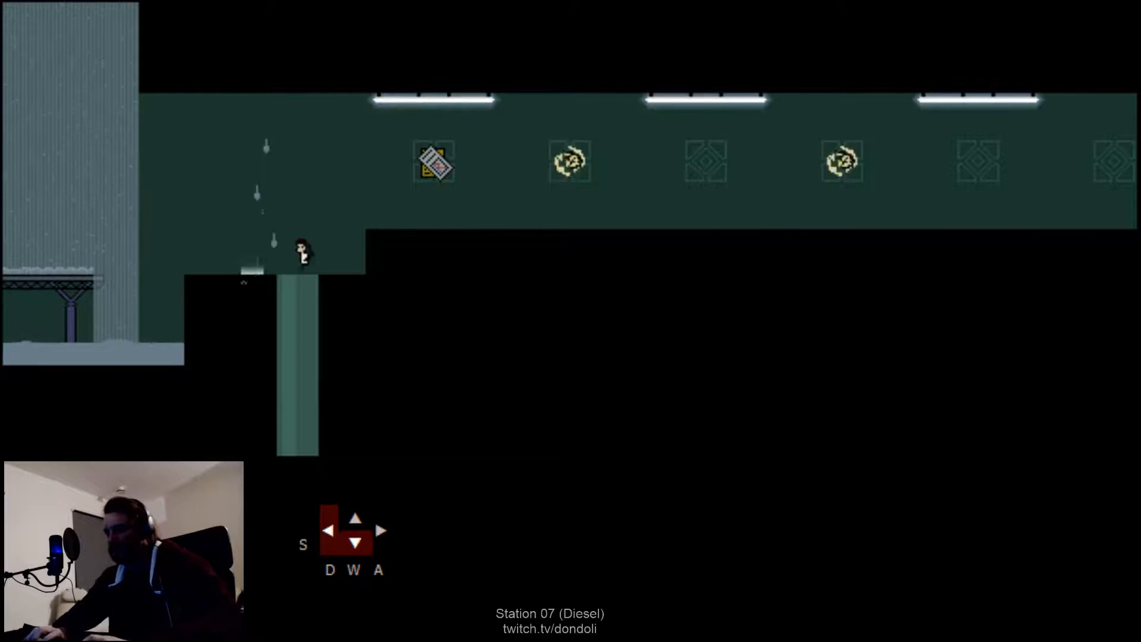
{"action": "key", "text": "w"}
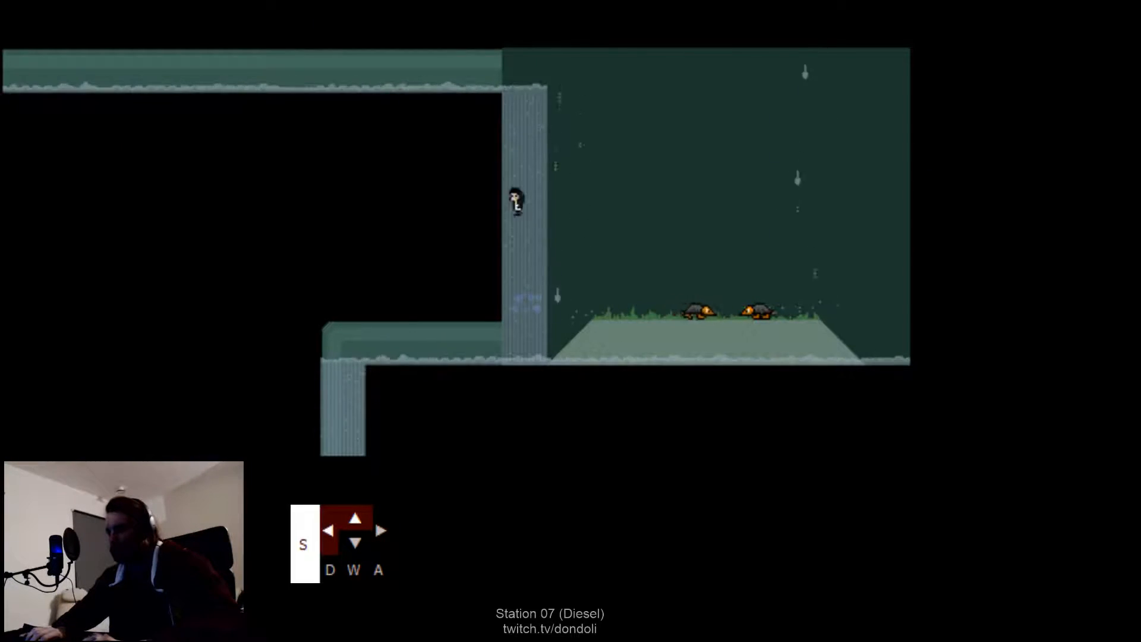
{"action": "key", "text": "d"}
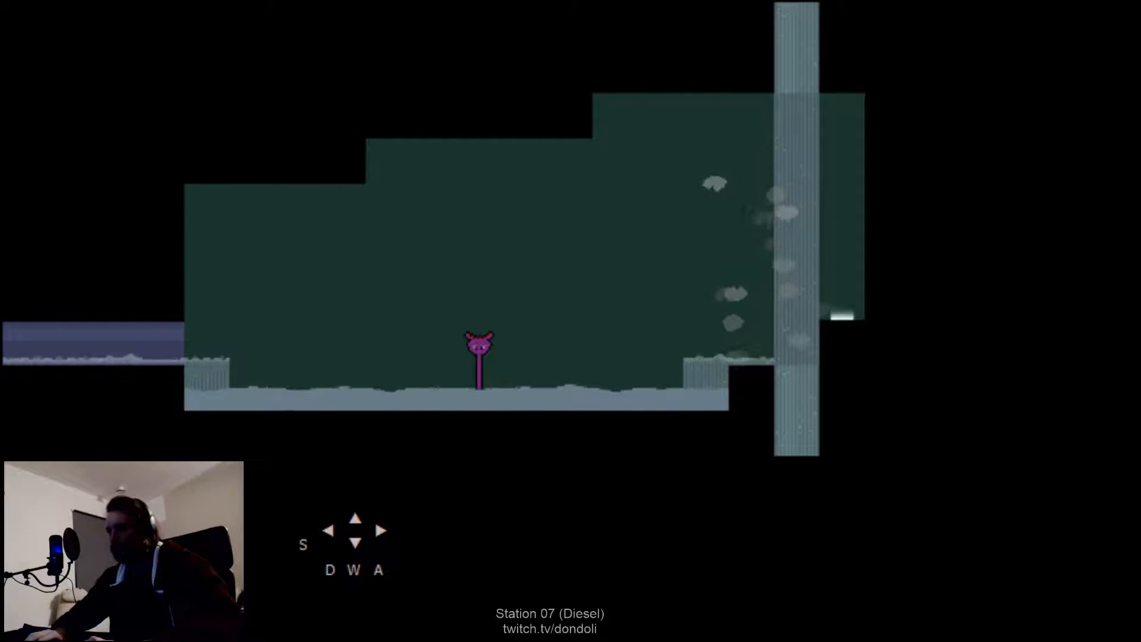
Leap across the cavern past the pink stalk creature onto the long metal walkway.
{"action": "key", "text": "up"}
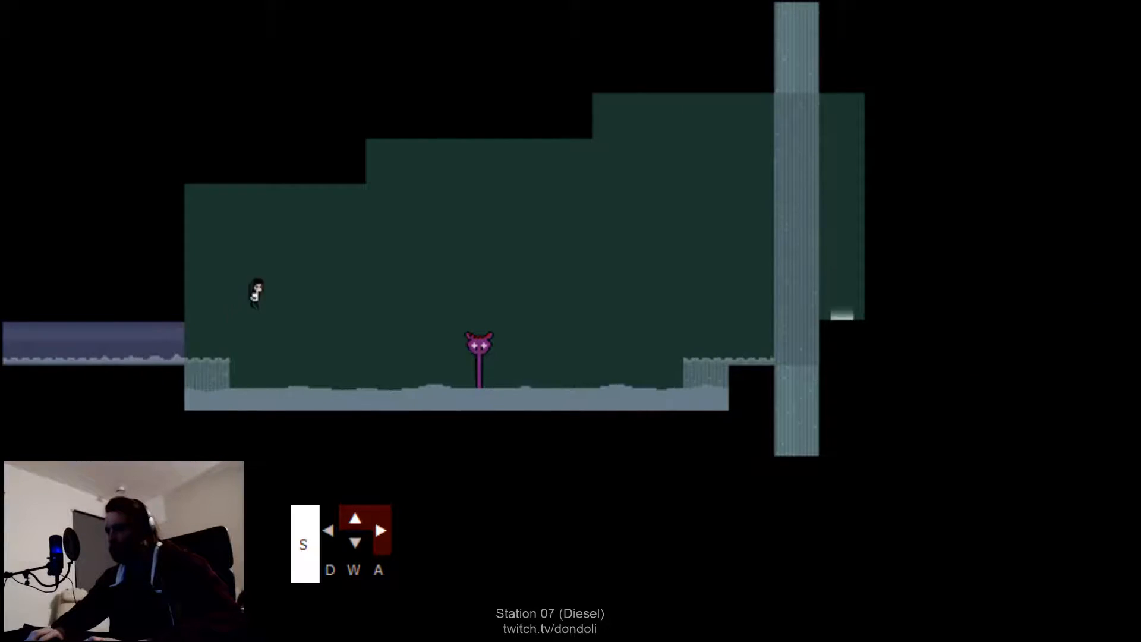
{"action": "key", "text": "d"}
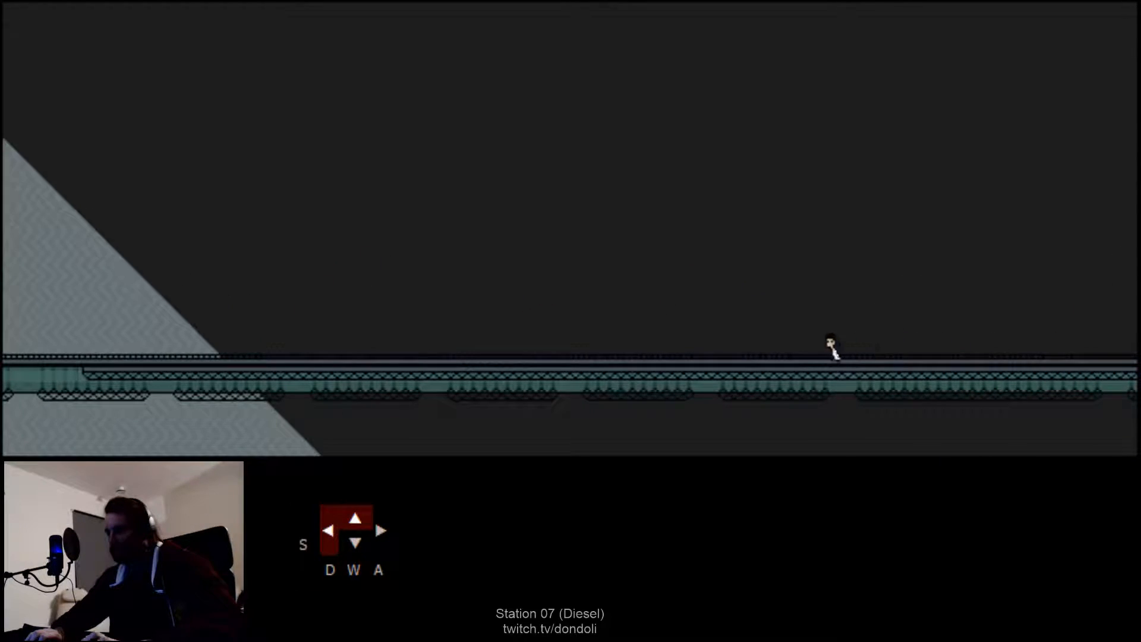
Run the dark walkway and jump across the green-signboard platform into the flooded pipe chamber.
{"action": "key", "text": "s"}
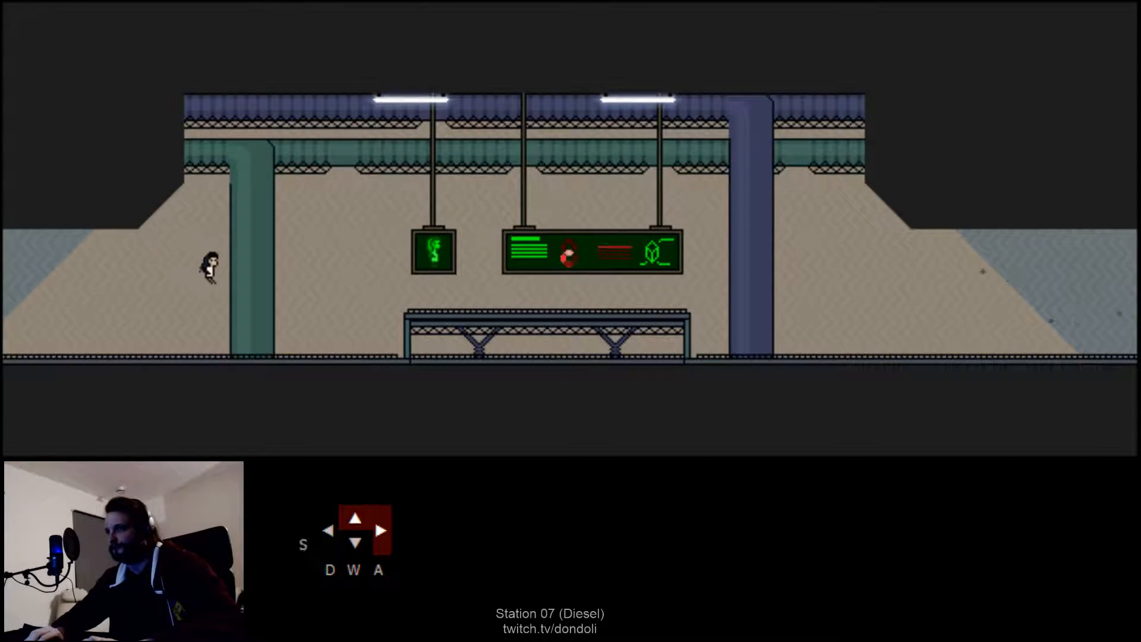
{"action": "key", "text": "d"}
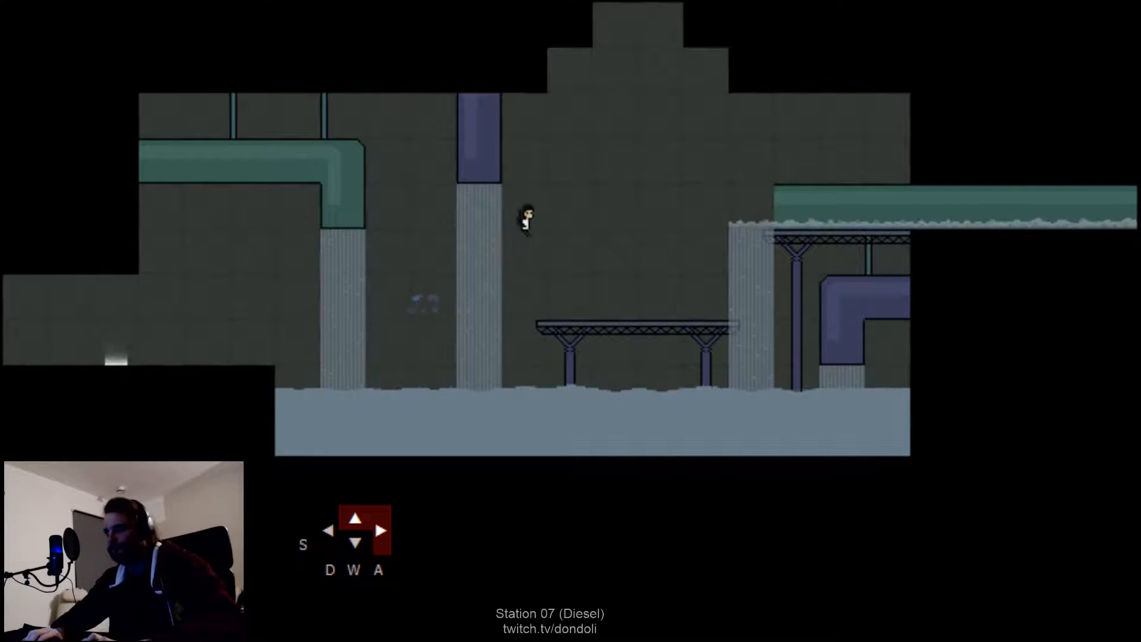
Jump past the pipes and blue orb, cross the signboard hall, and dodge the STATION 06 drone.
{"action": "key", "text": "w"}
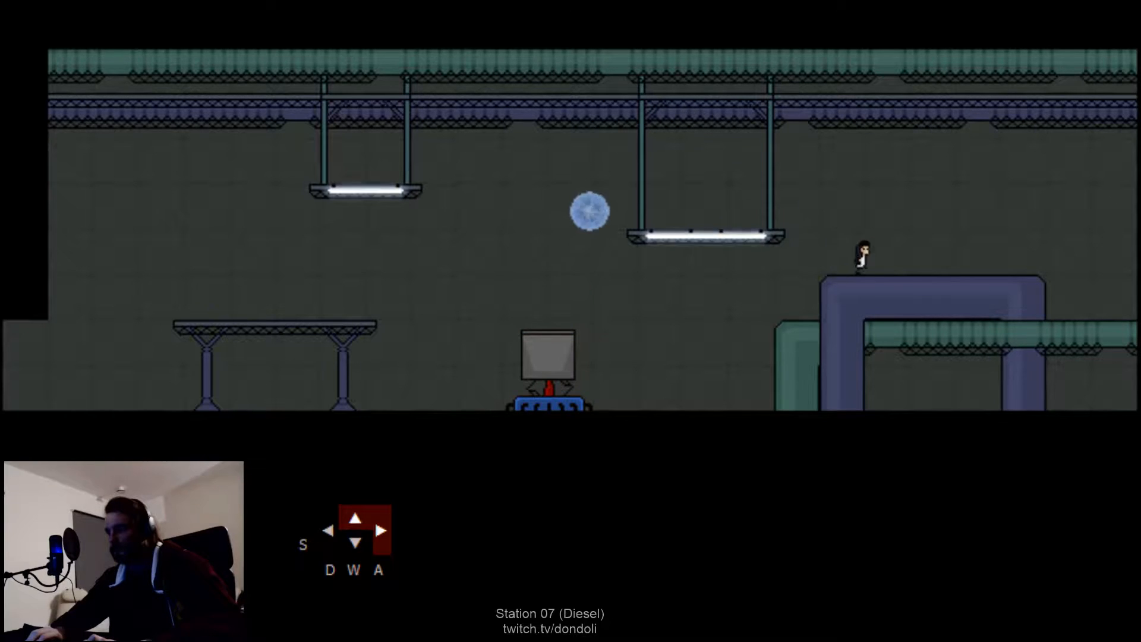
{"action": "key", "text": "s"}
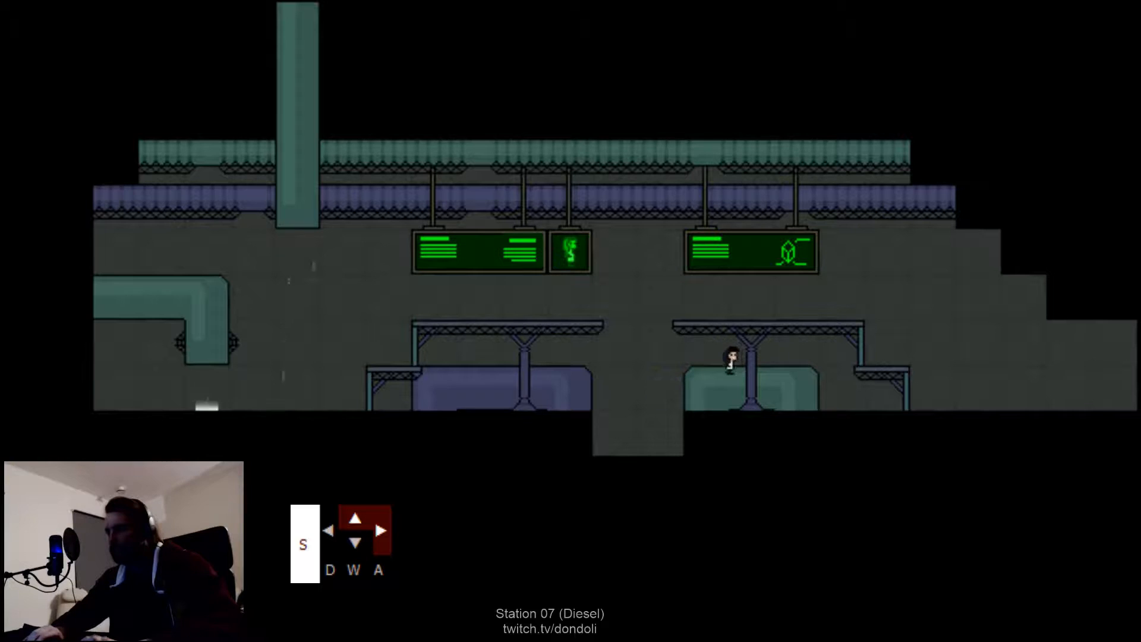
{"action": "key", "text": "d"}
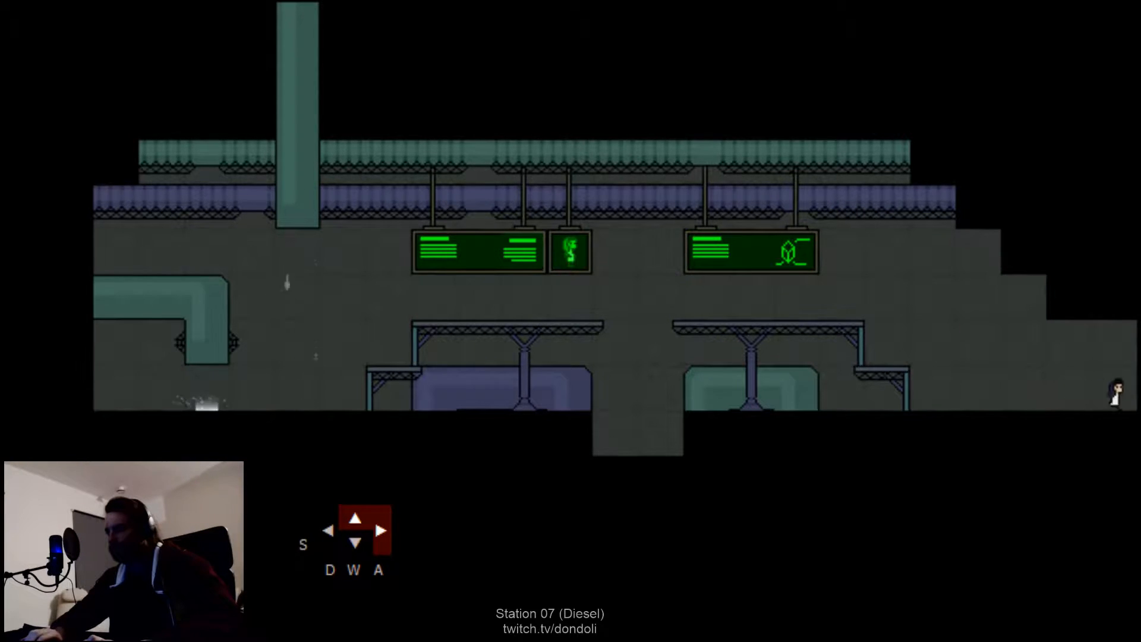
{"action": "key", "text": "s"}
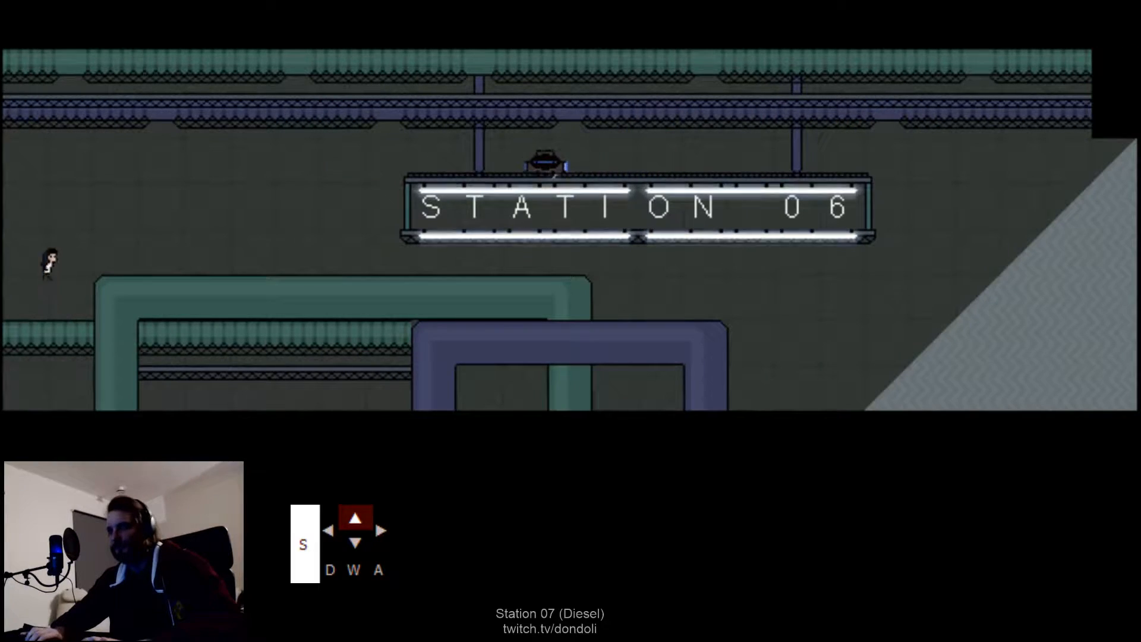
{"action": "key", "text": "left"}
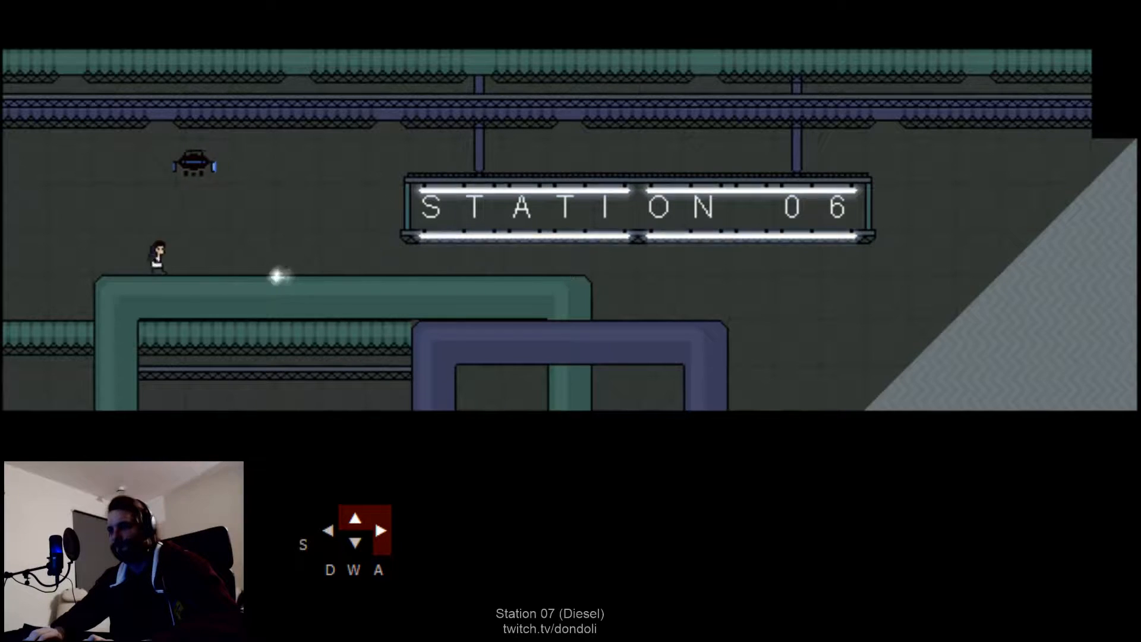
{"action": "key", "text": "s"}
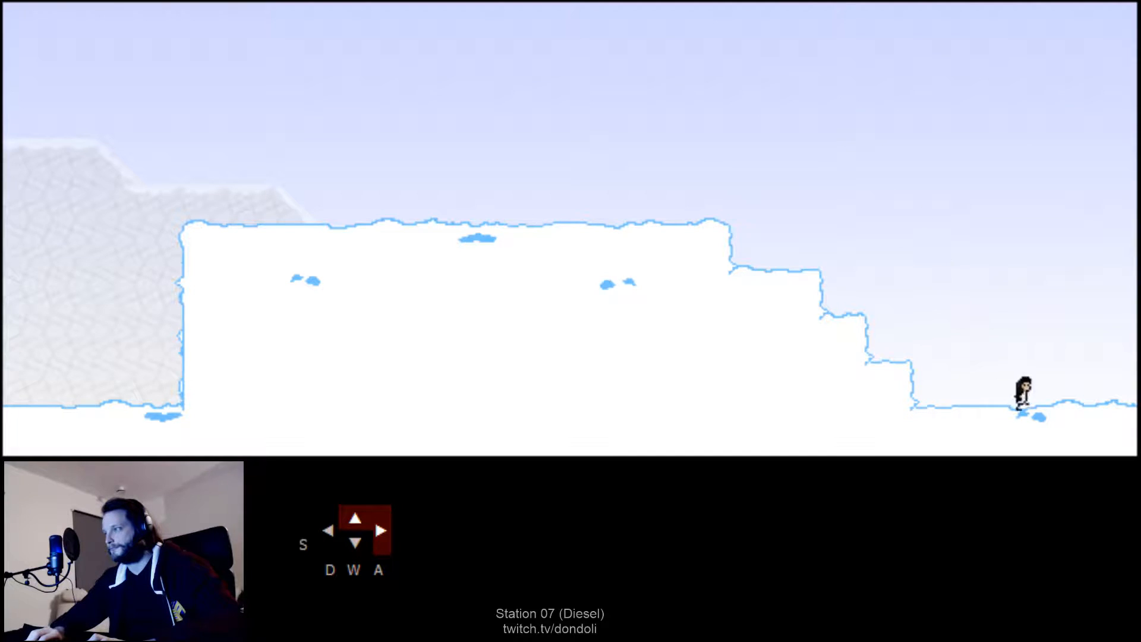
Run across the snowfield, jump over the grey tower and dash across open snow.
{"action": "key", "text": "s"}
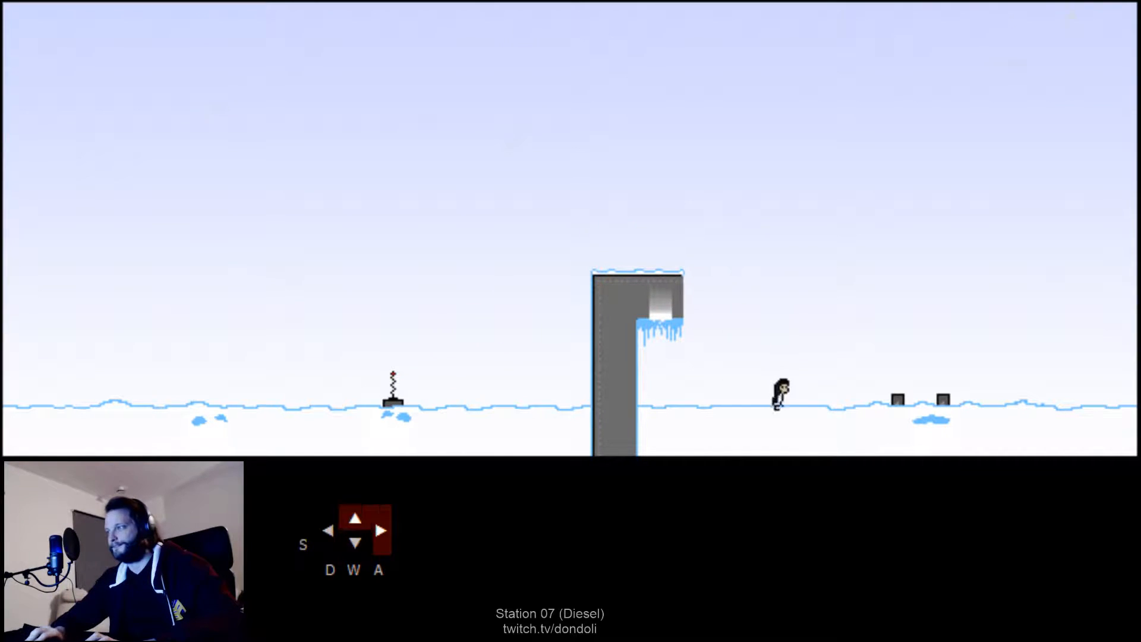
{"action": "key", "text": "a"}
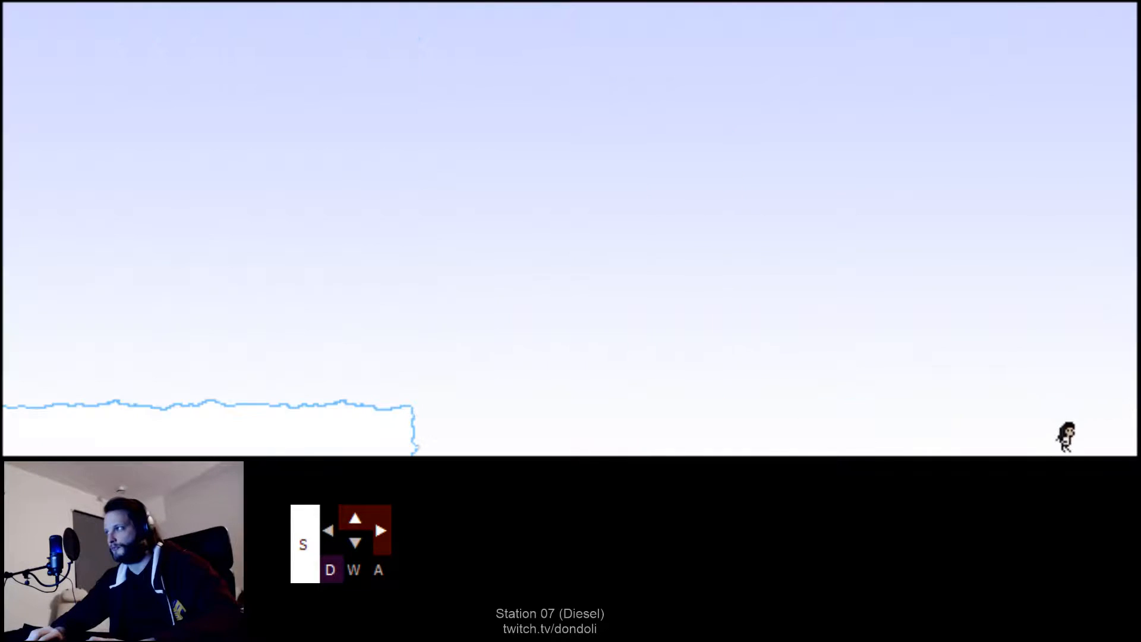
{"action": "key", "text": "d"}
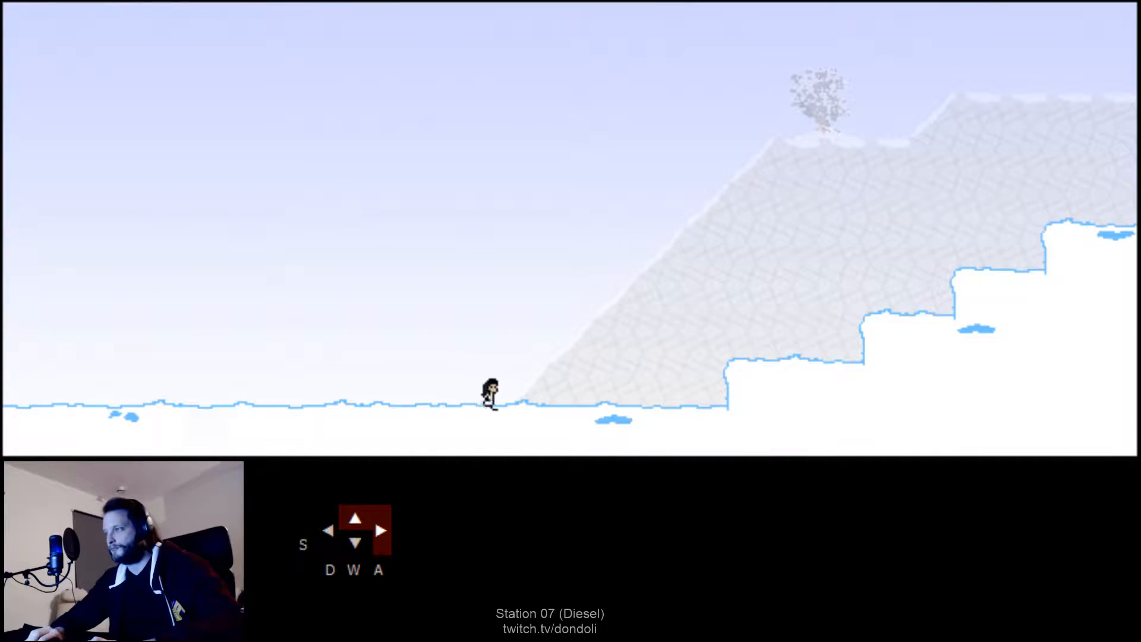
Climb the slope, leap off the ice cliff, exit the dark valley and glide into the ice chamber.
{"action": "key", "text": "s"}
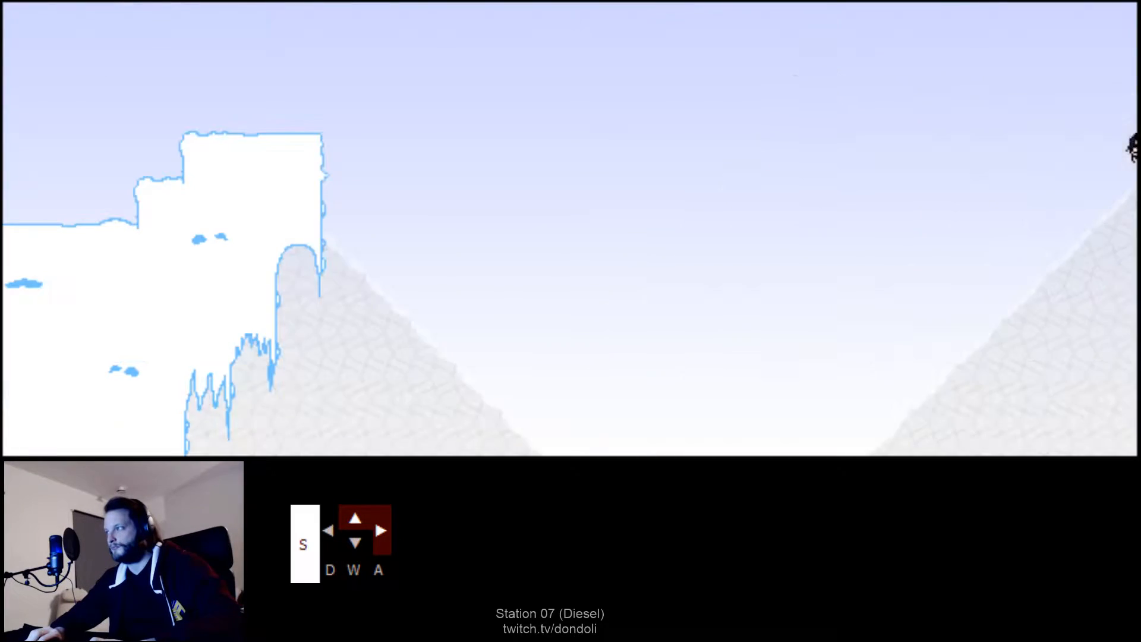
{"action": "key", "text": "up"}
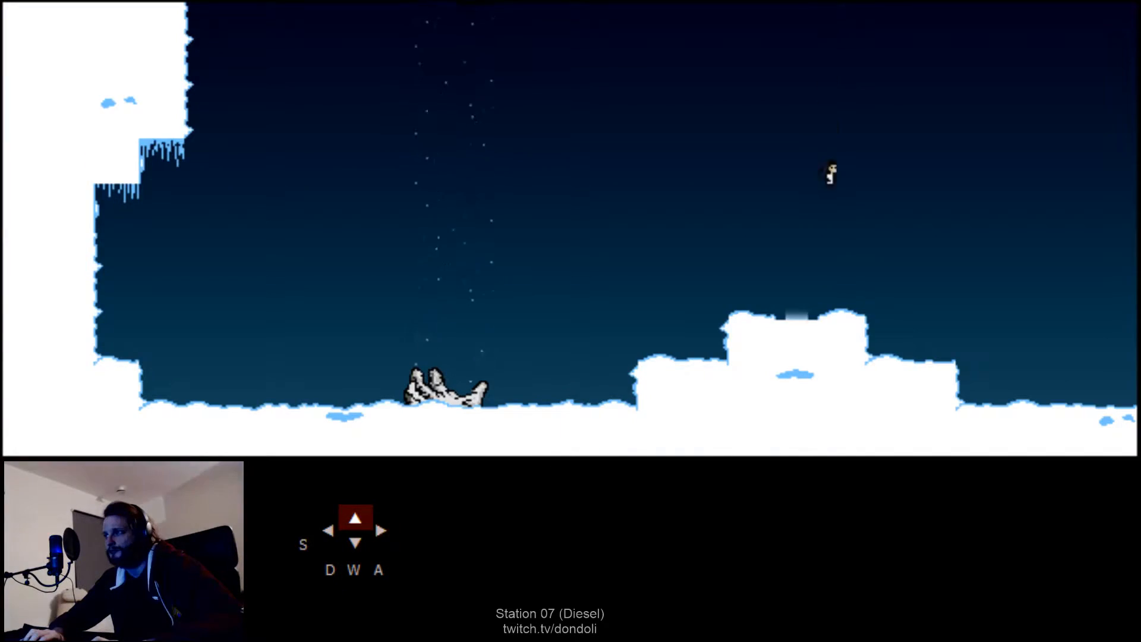
{"action": "key", "text": "s"}
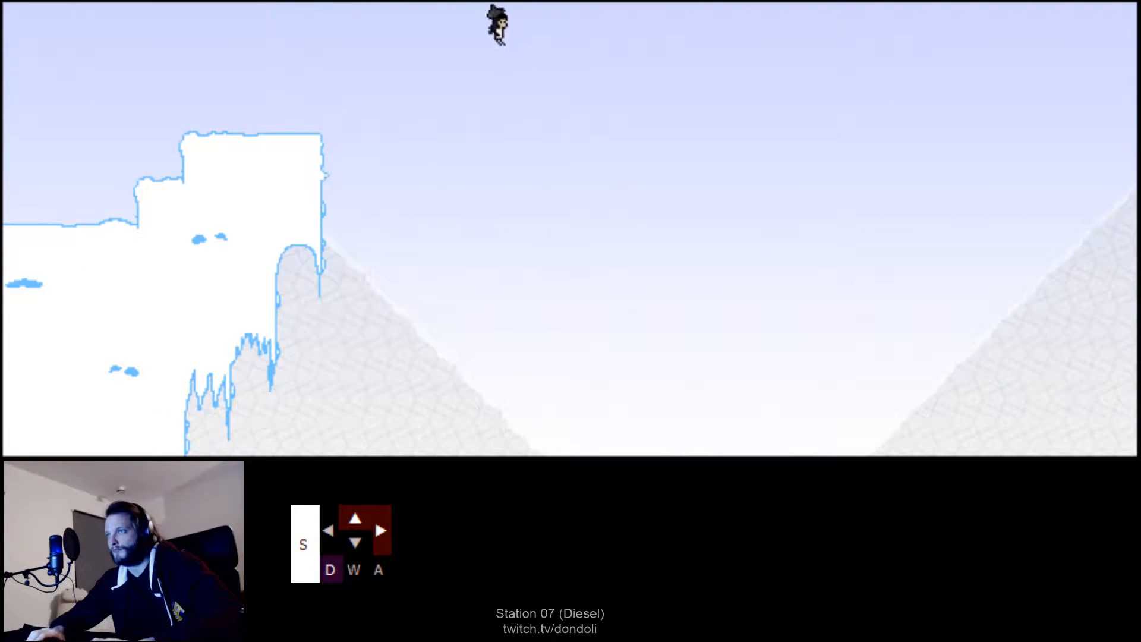
{"action": "key", "text": "d"}
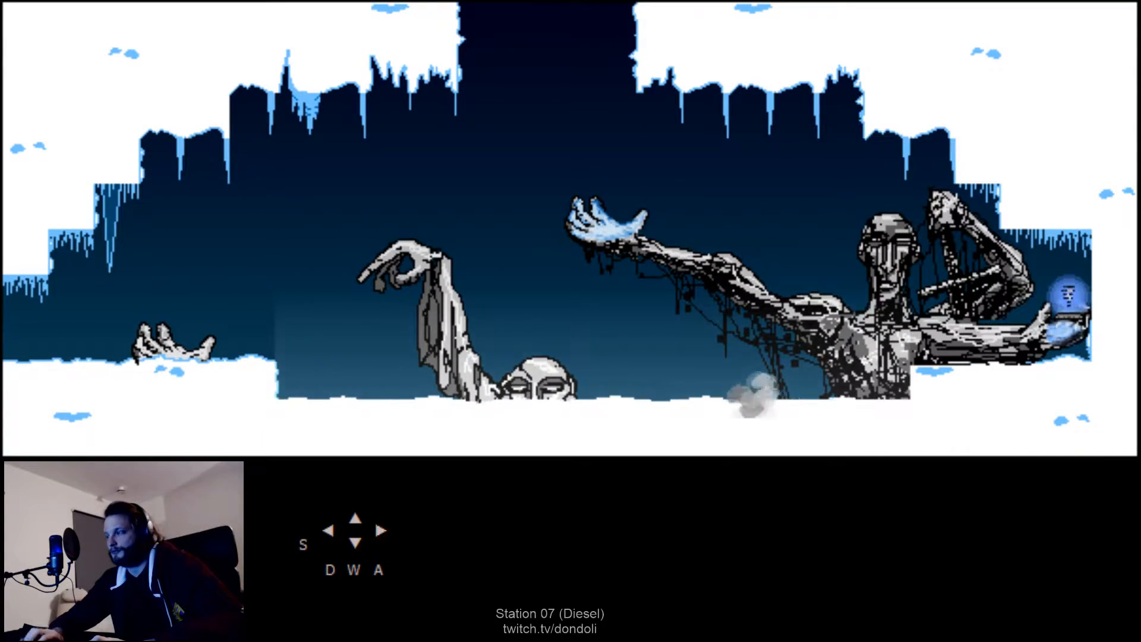
Move through the frozen giants' chamber into the grey rock tunnel with the golden pickup.
{"action": "key", "text": "up"}
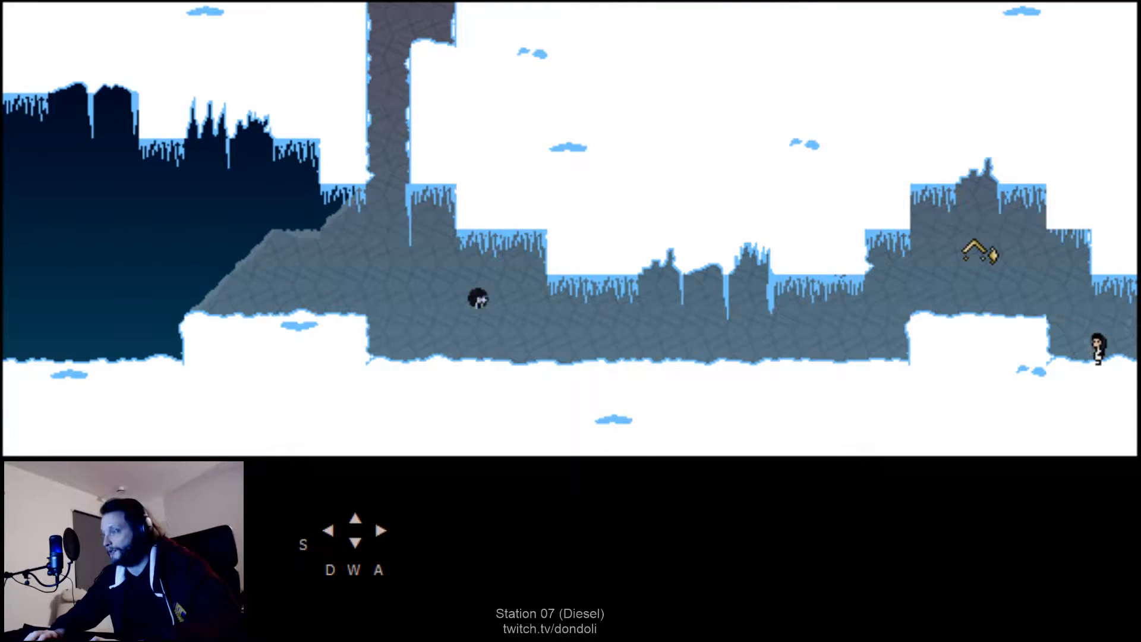
Leave the rocky tunnel, jump left through the dark valley and glide back over the gap.
{"action": "key", "text": "s"}
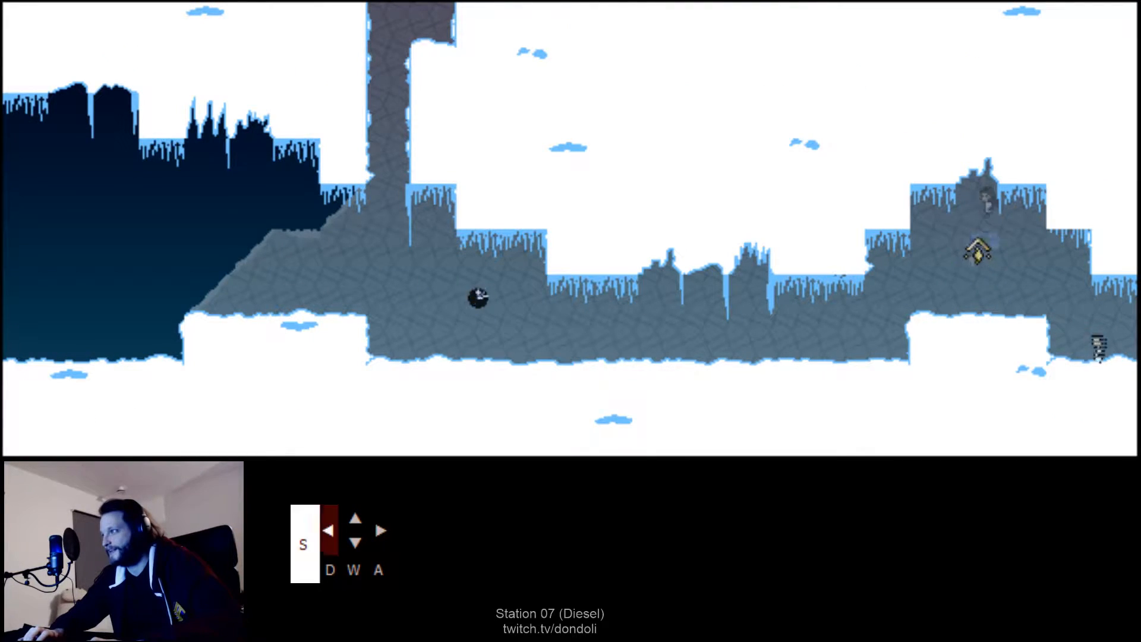
{"action": "key", "text": "up"}
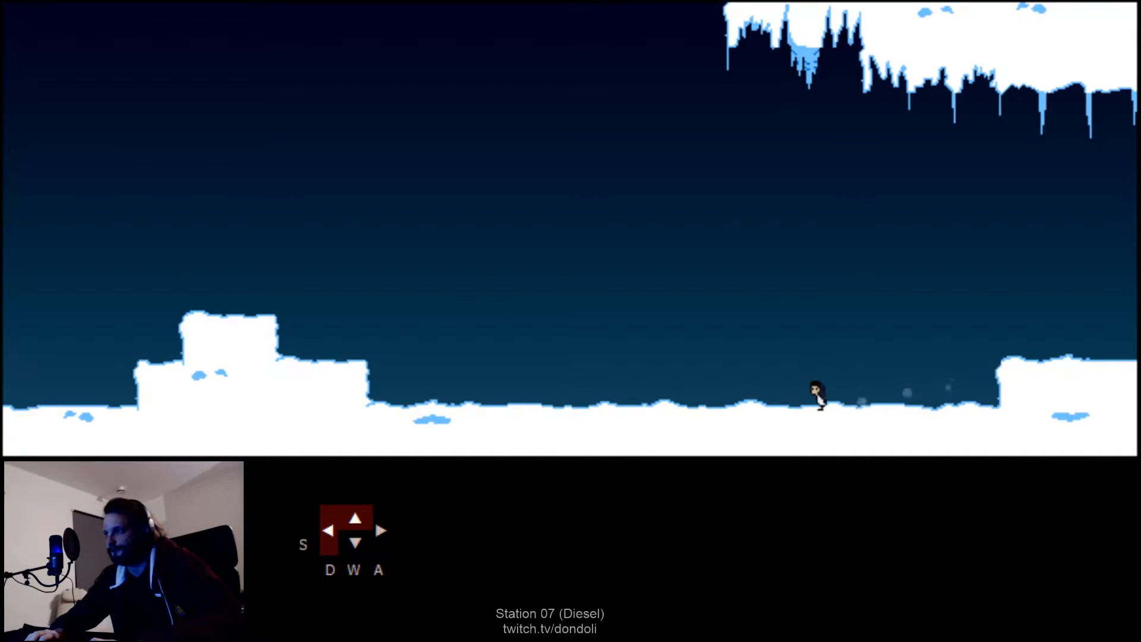
{"action": "key", "text": "s"}
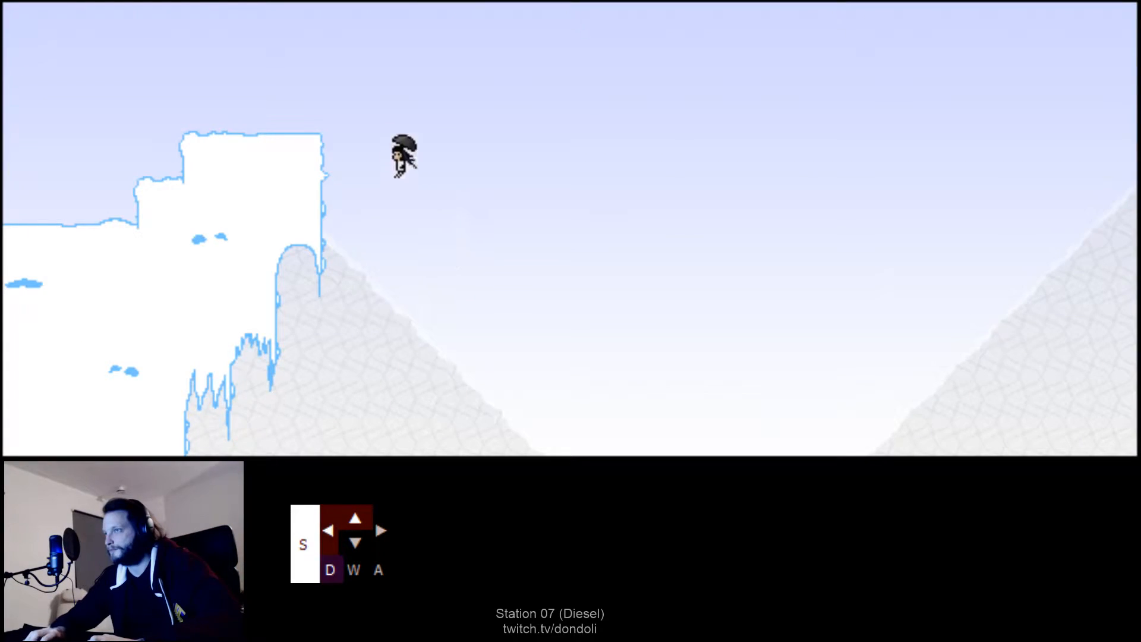
{"action": "key", "text": "d"}
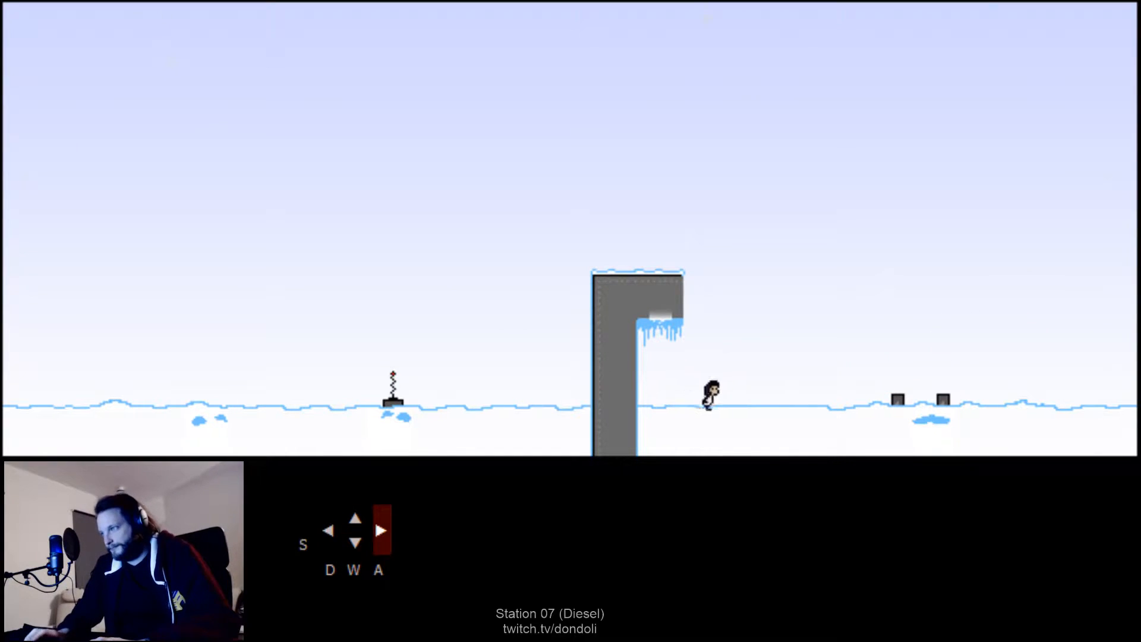
Walk past the grey tower, cross the snowfield and pass through the ice wall.
{"action": "key", "text": "left"}
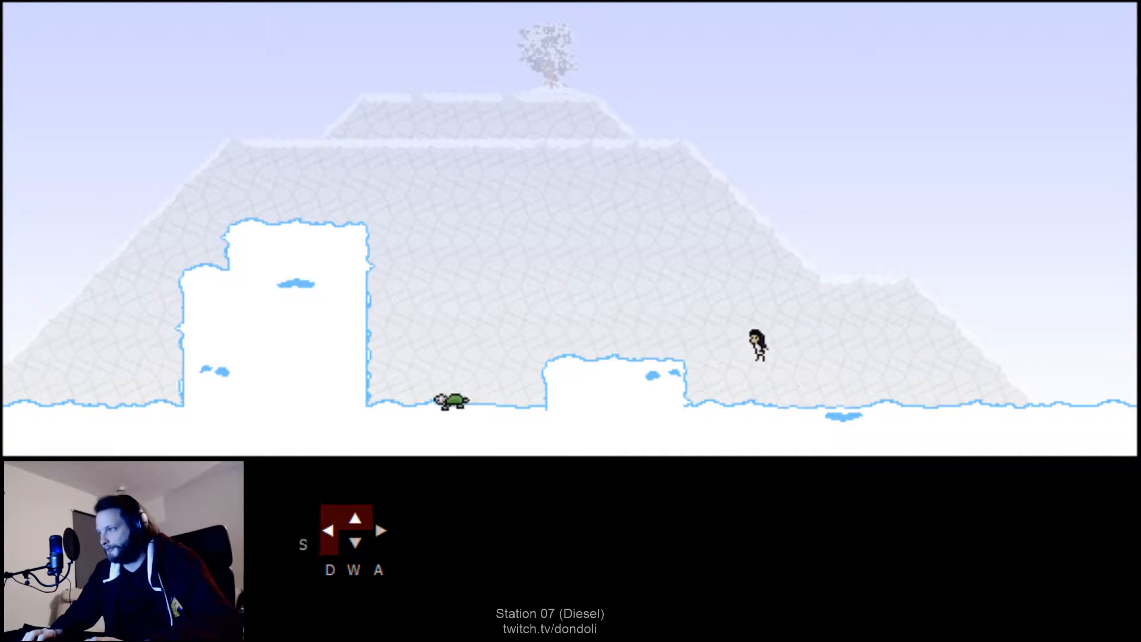
{"action": "key", "text": "s"}
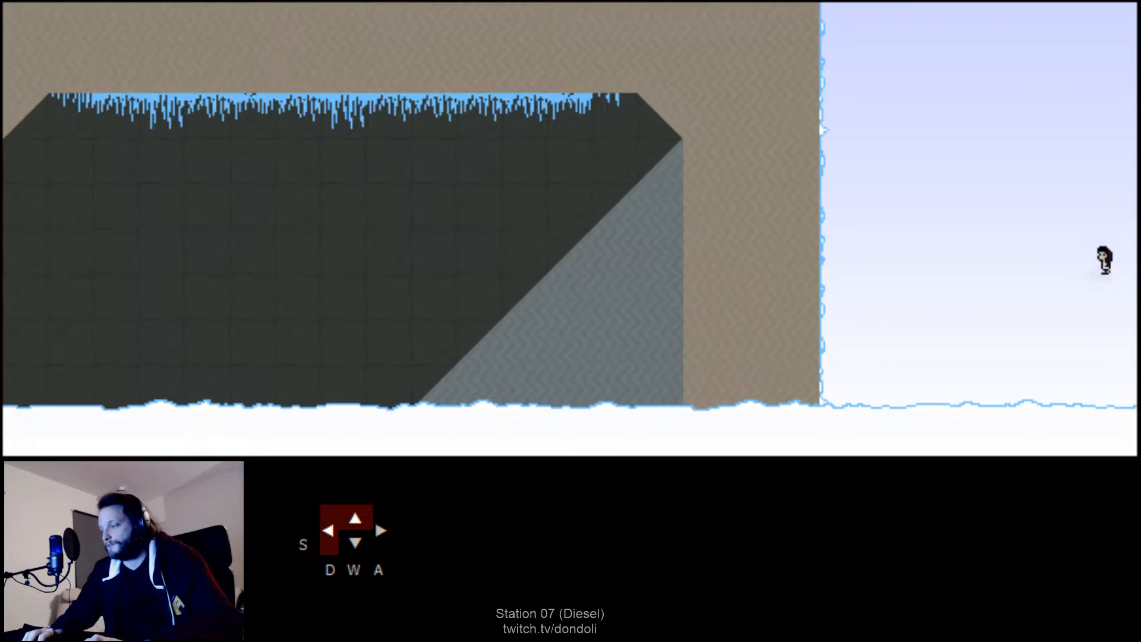
{"action": "key", "text": "s"}
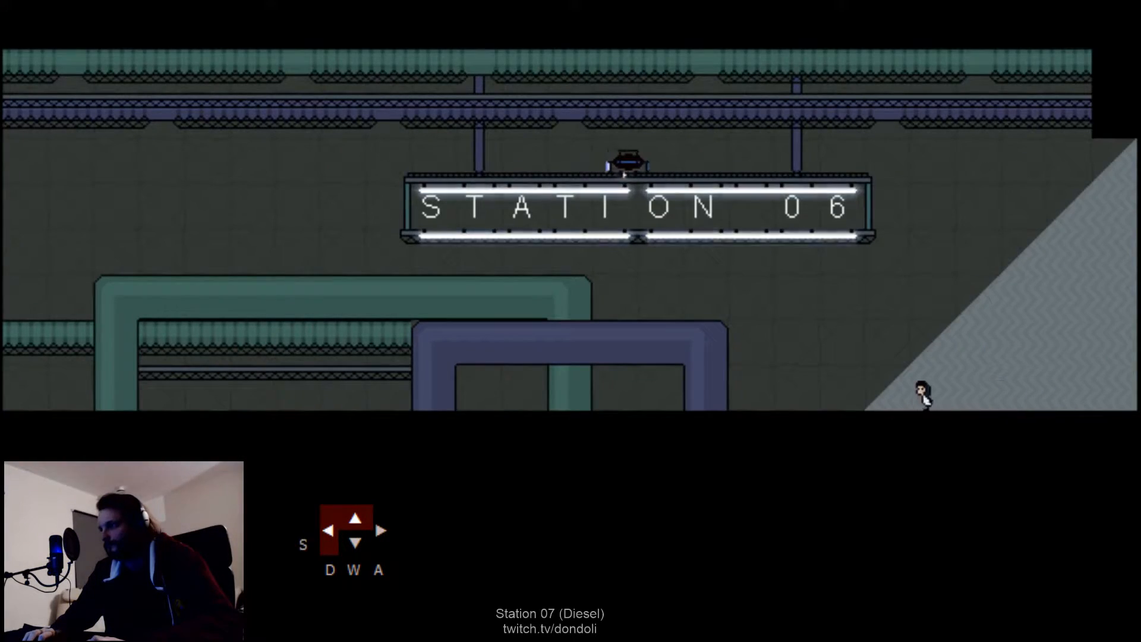
Run left through the Station 06 rooms and climb across the hanging light fixtures.
{"action": "key", "text": "s"}
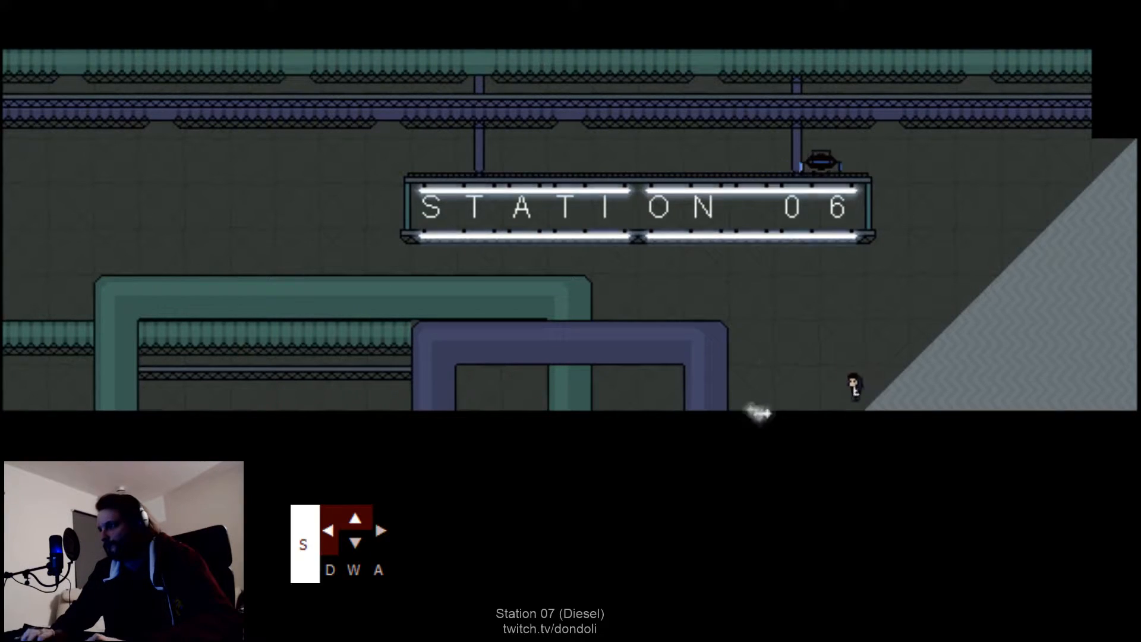
{"action": "key", "text": "a"}
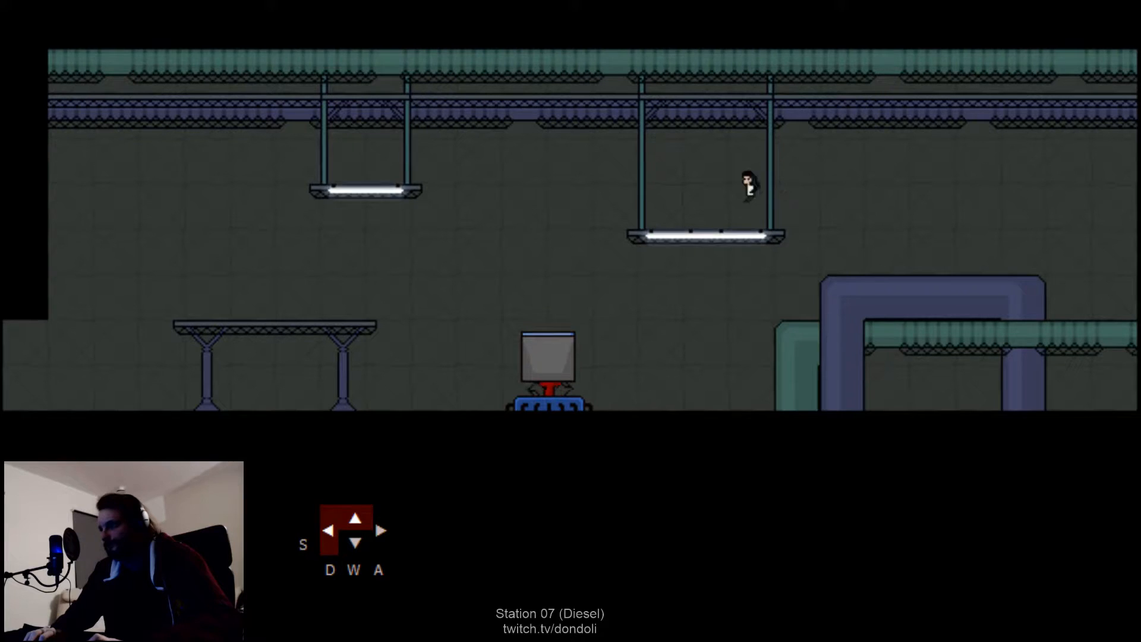
{"action": "key", "text": "s"}
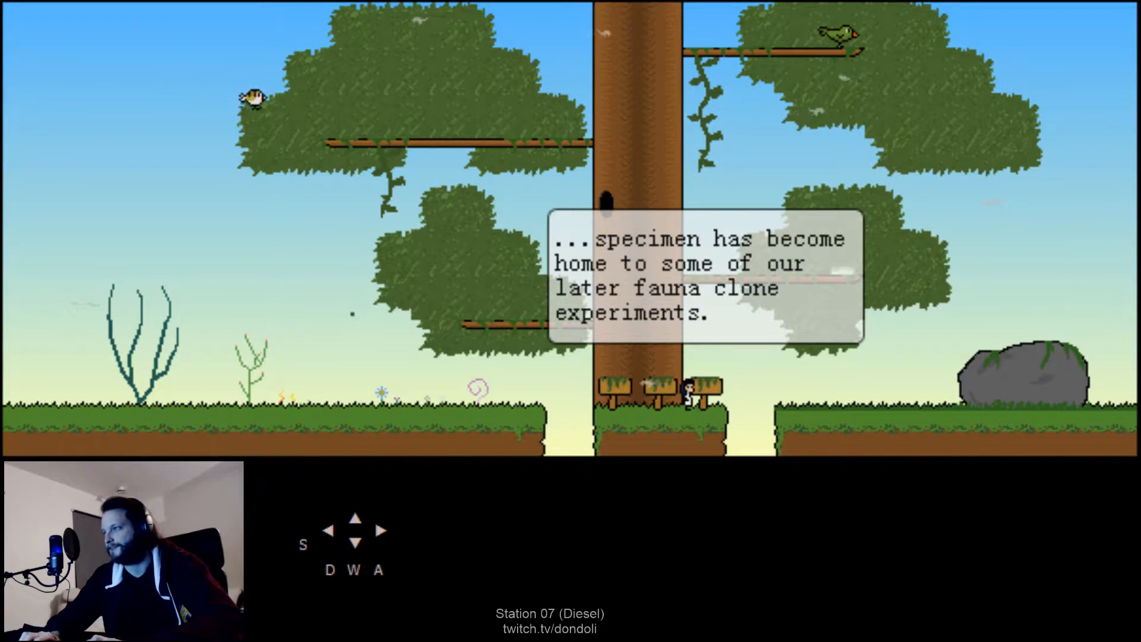
Climb the tree branches, read the bank vole sign, then jump over the vole hill.
{"action": "key", "text": "up"}
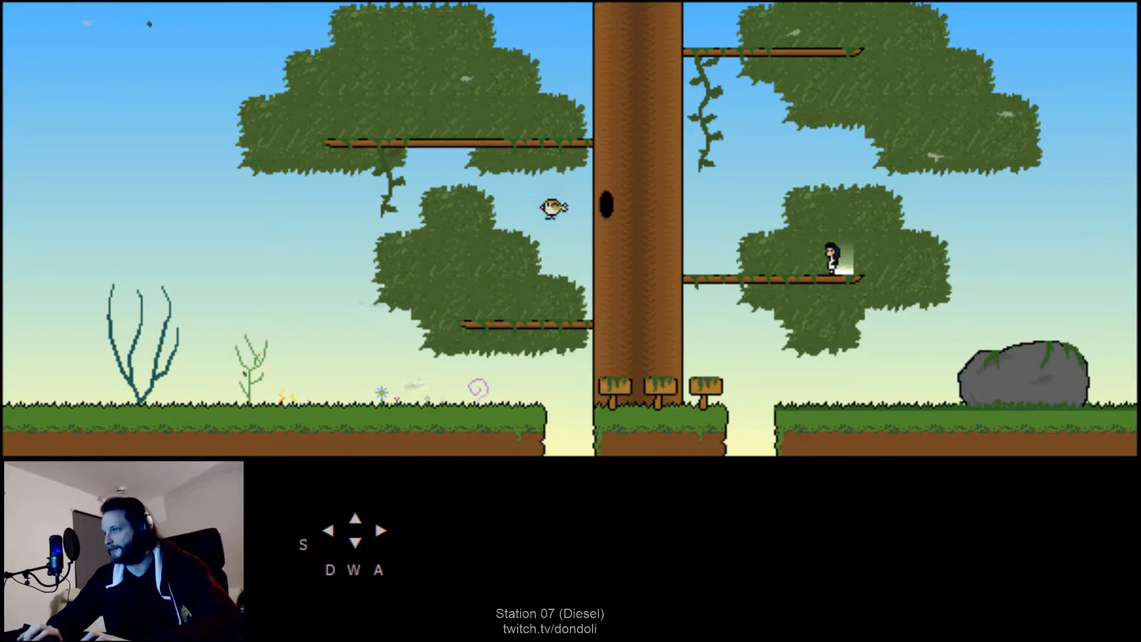
{"action": "key", "text": "up"}
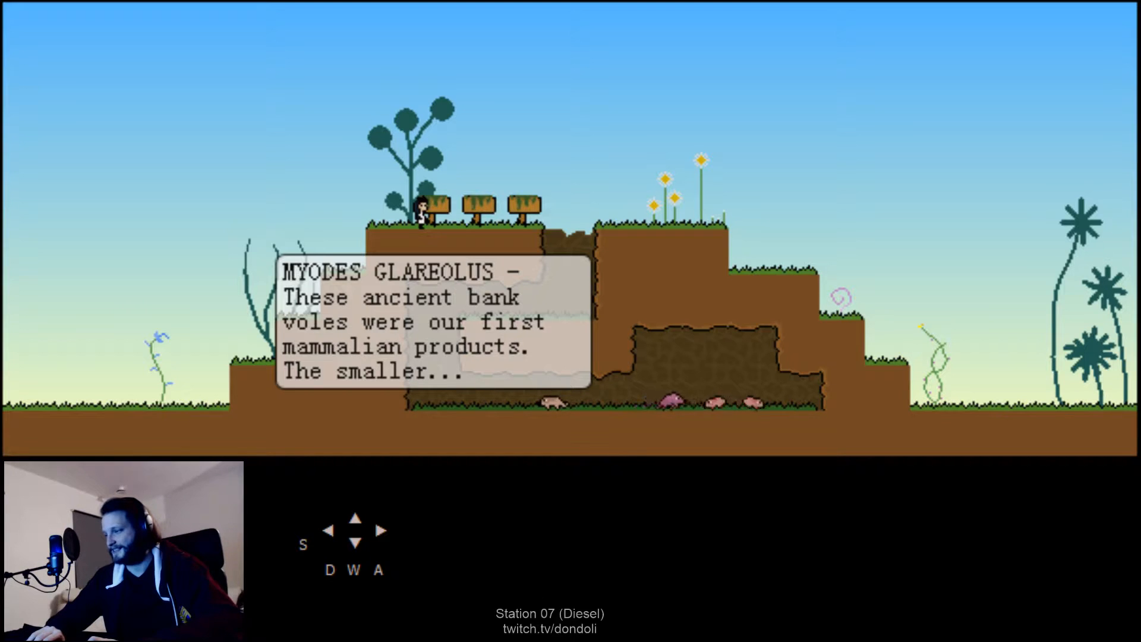
{"action": "key", "text": "right"}
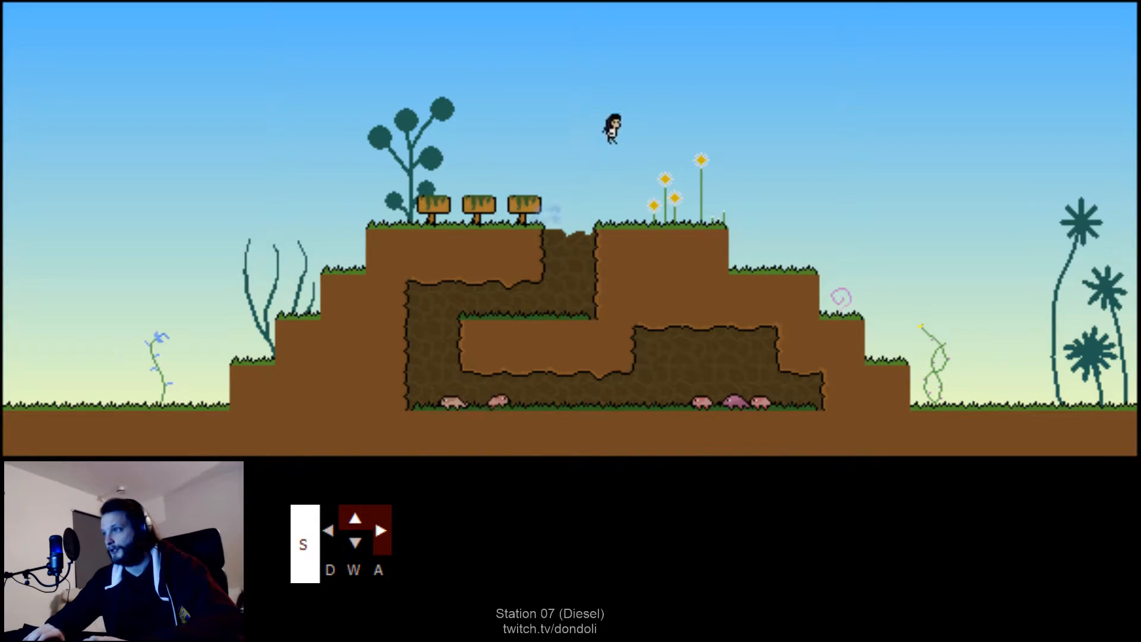
{"action": "key", "text": "right"}
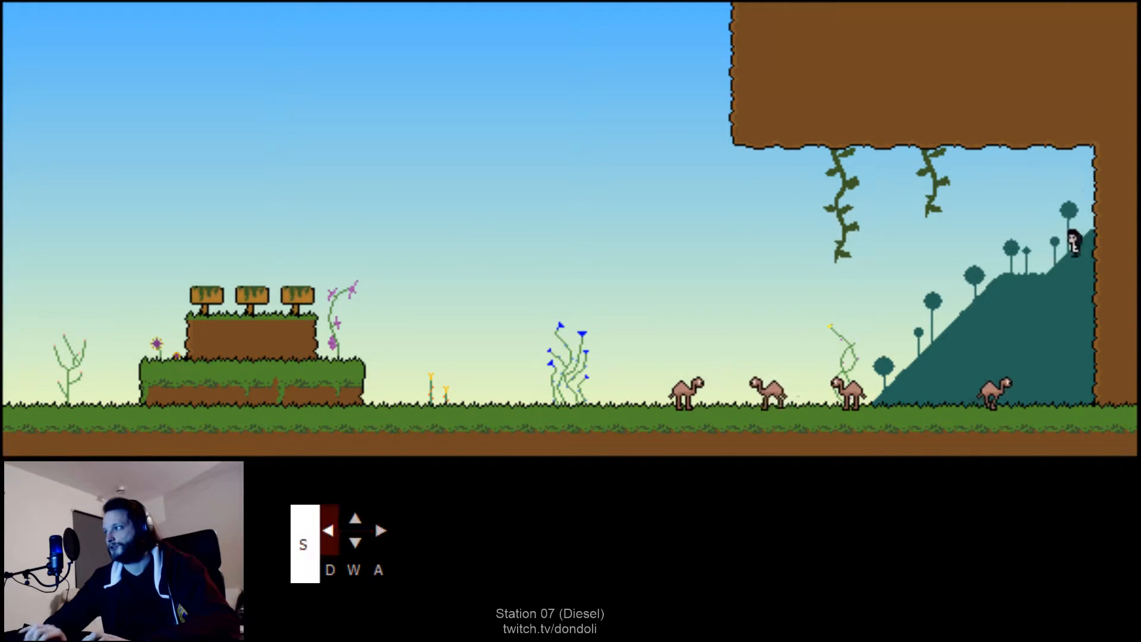
Run left across the camel meadow, back over the vole hill, and up the tree branches.
{"action": "key", "text": "up"}
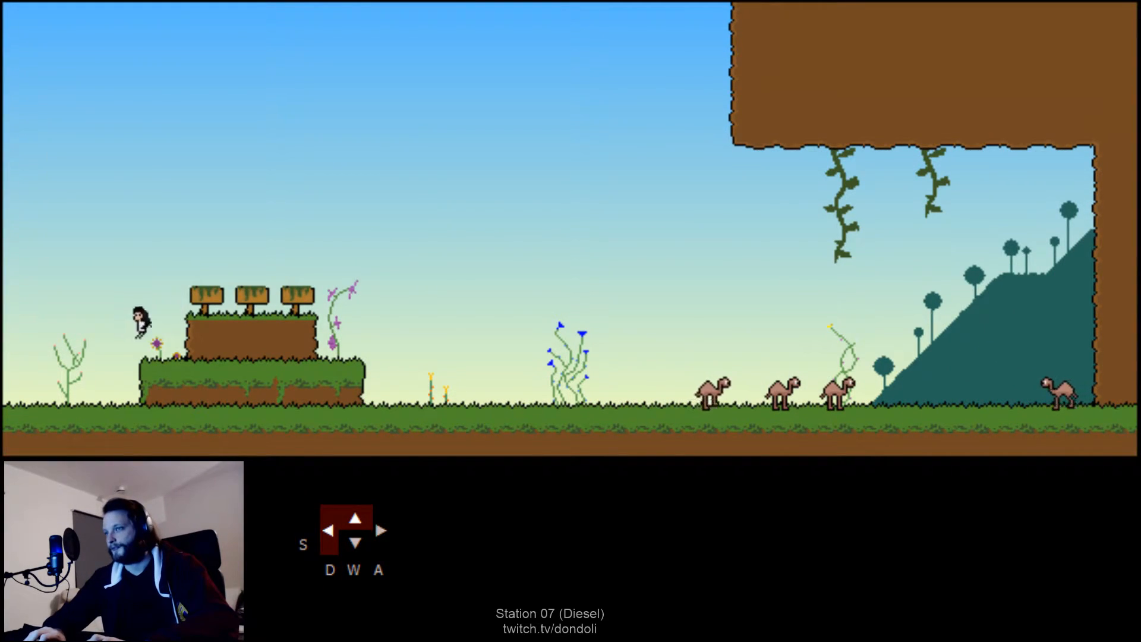
{"action": "key", "text": "s"}
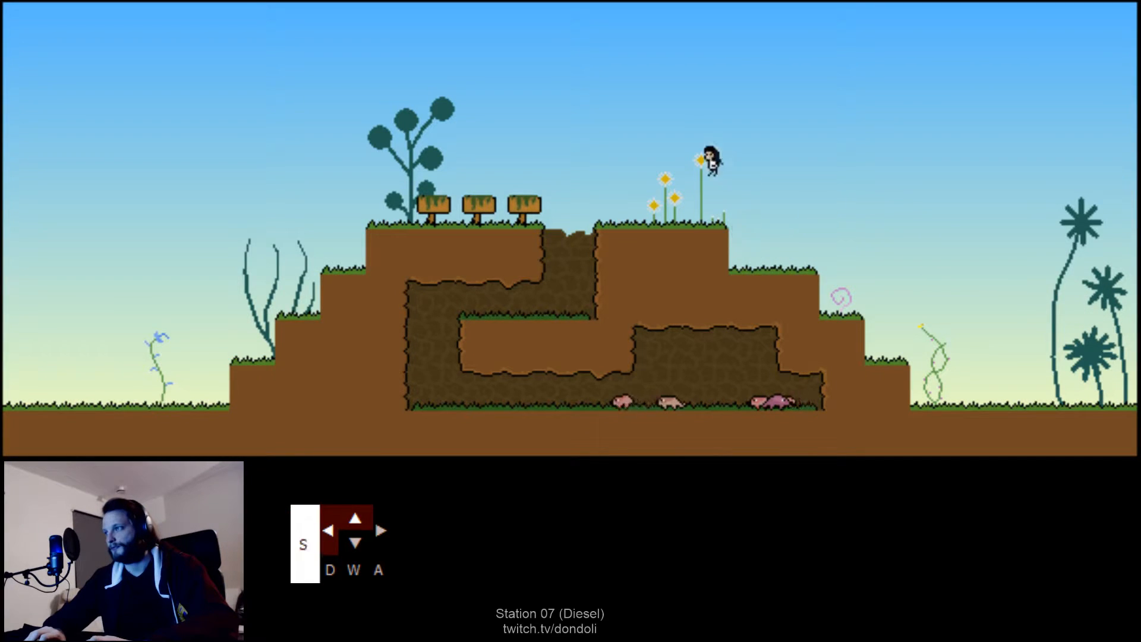
{"action": "key", "text": "left"}
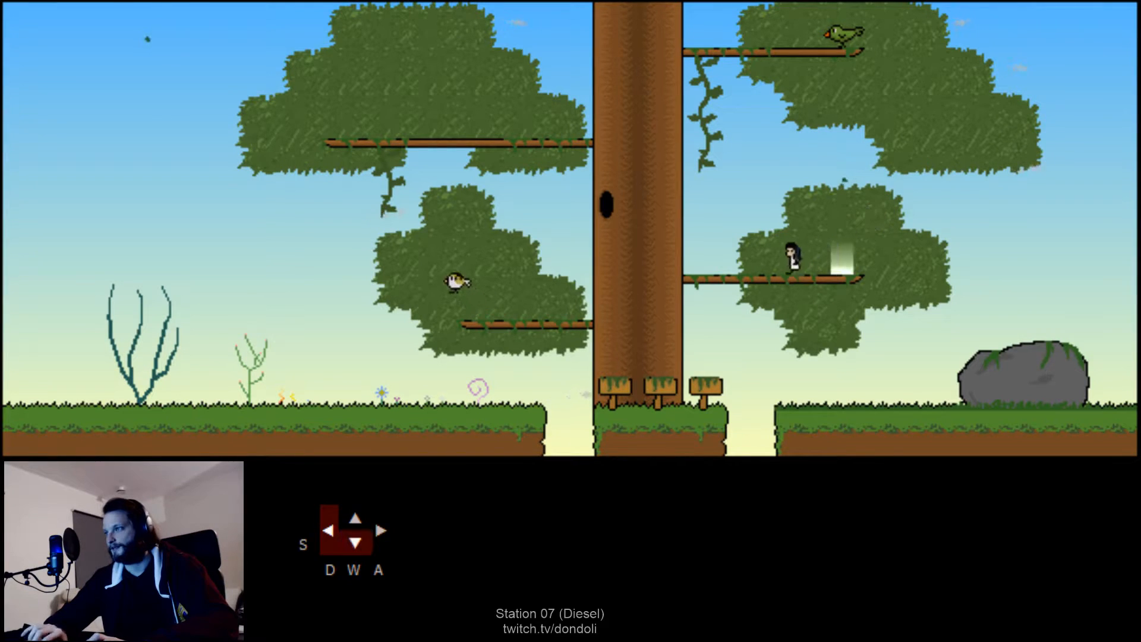
{"action": "key", "text": "up"}
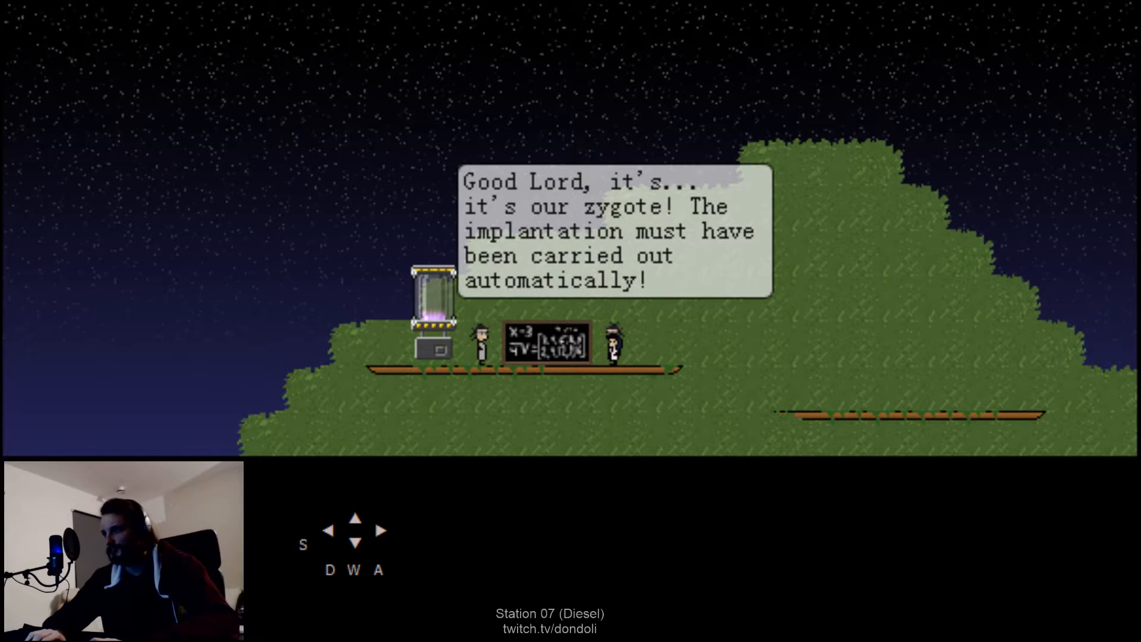
Continue past the zygote capsule dialogue and float down beside the cliff by umbrella.
{"action": "key", "text": "space"}
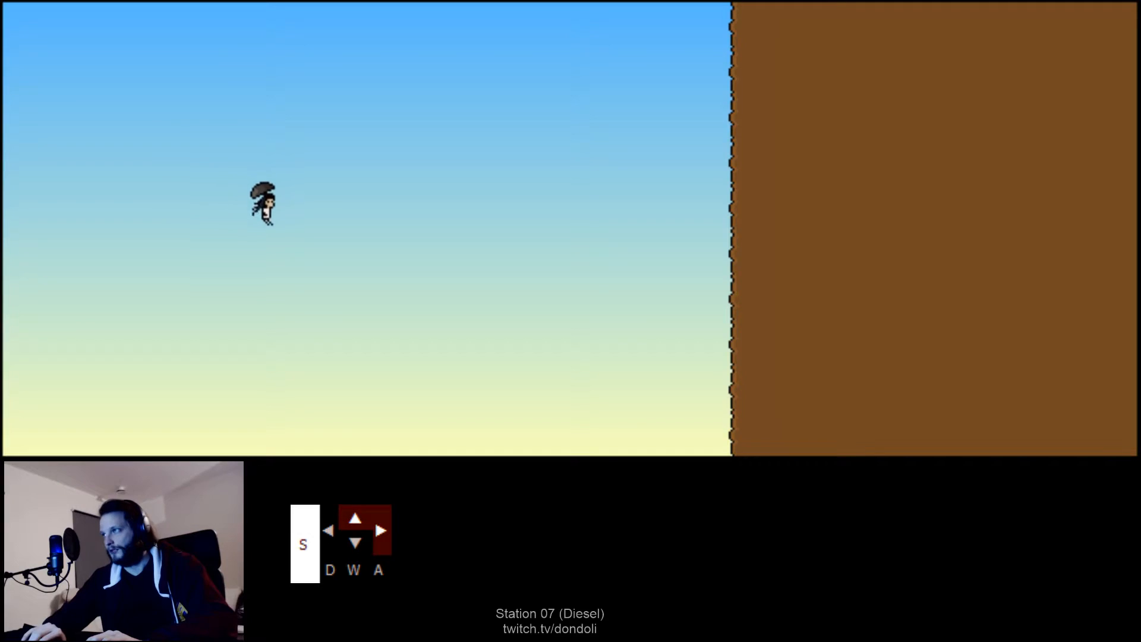
Glide down beside the brown cliff, read the breeding pair sign and move on to the campfire.
{"action": "key", "text": "d"}
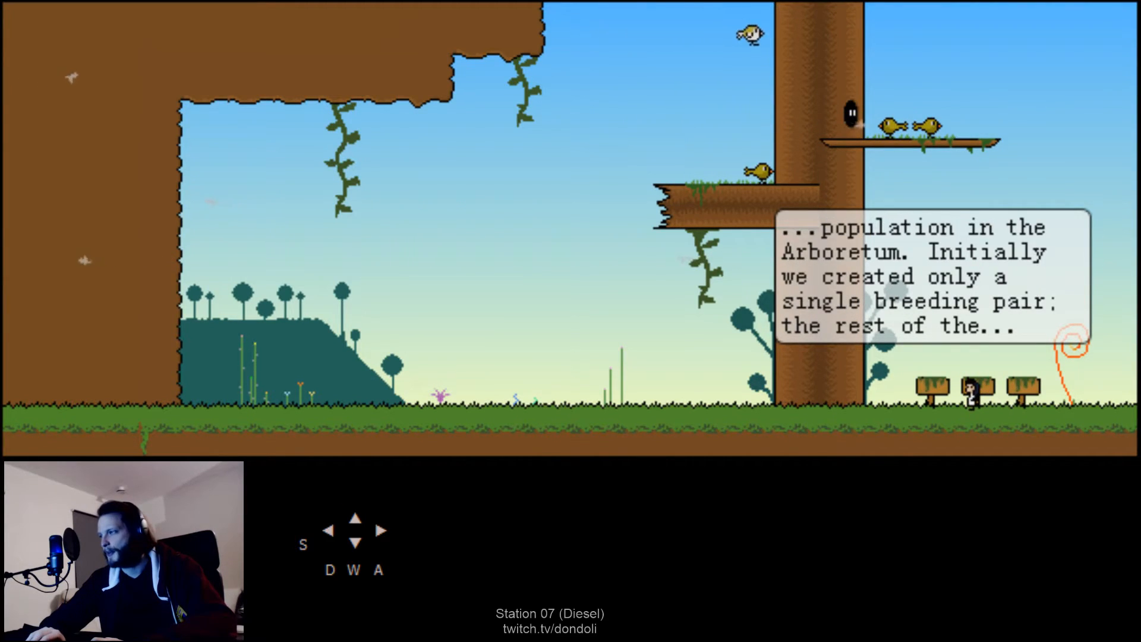
{"action": "key", "text": "left"}
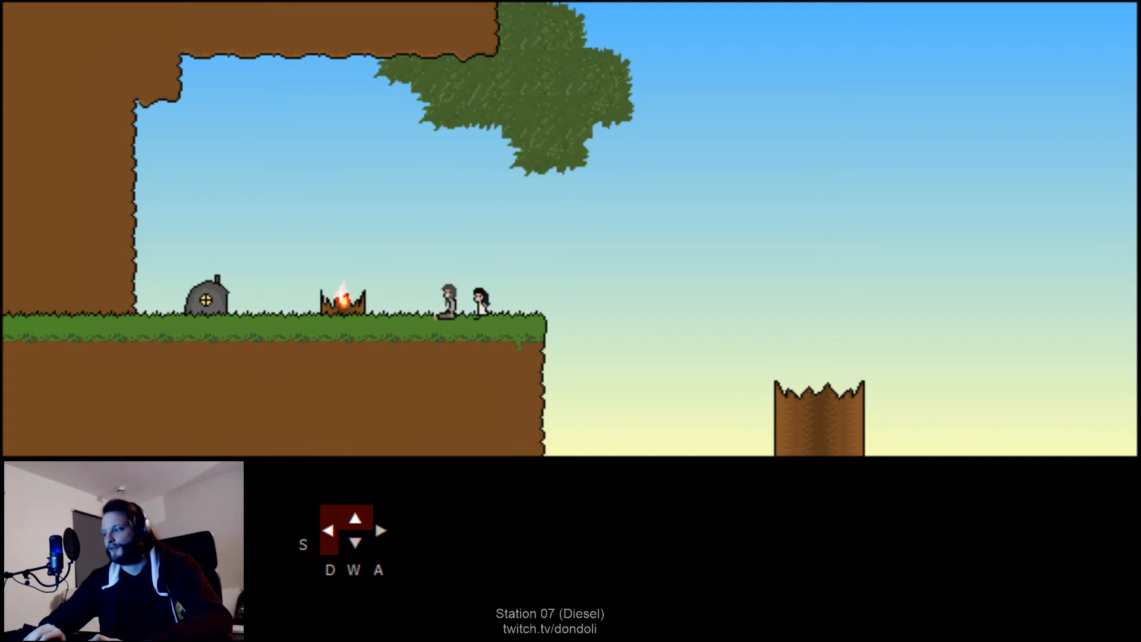
Climb the wall above the campfire, cling under the overhang, jump off and glide right.
{"action": "key", "text": "w"}
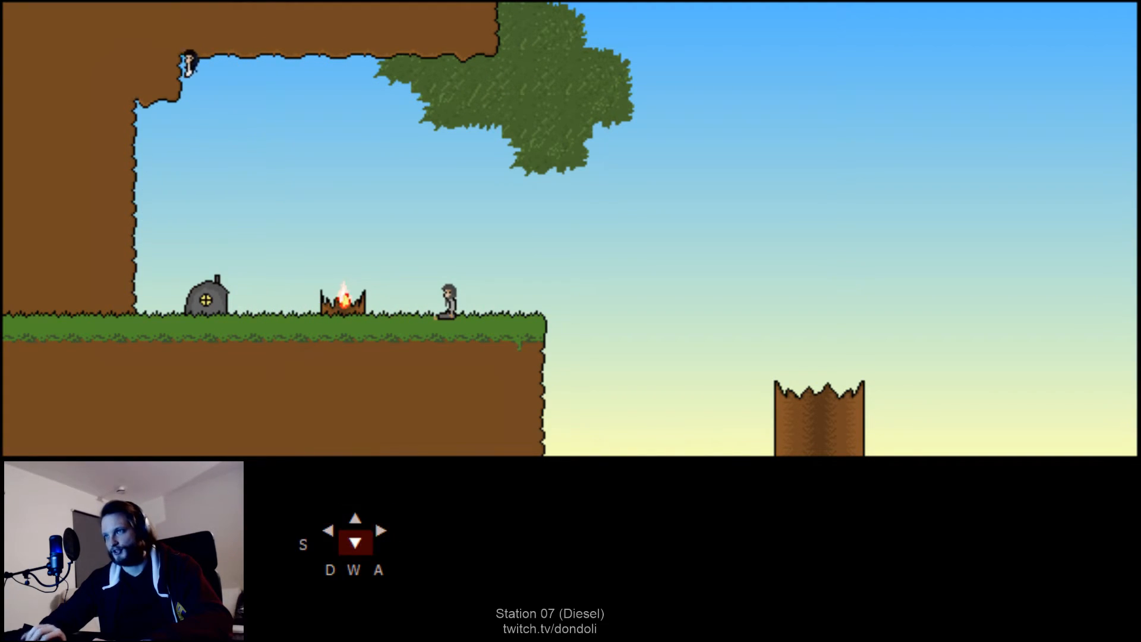
{"action": "key", "text": "s"}
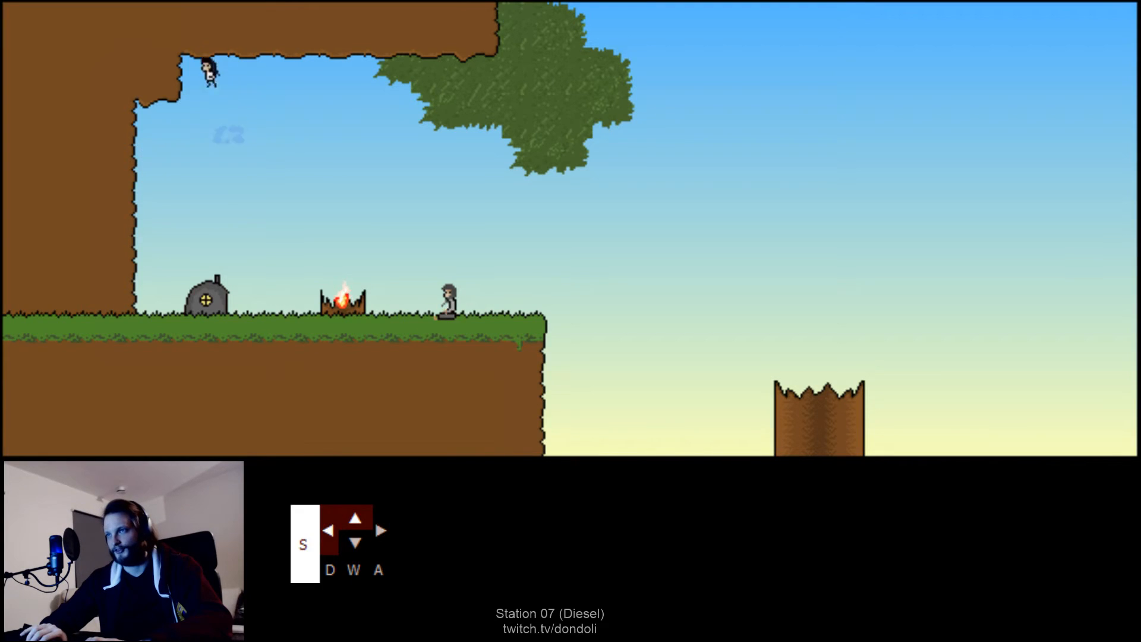
{"action": "key", "text": "d"}
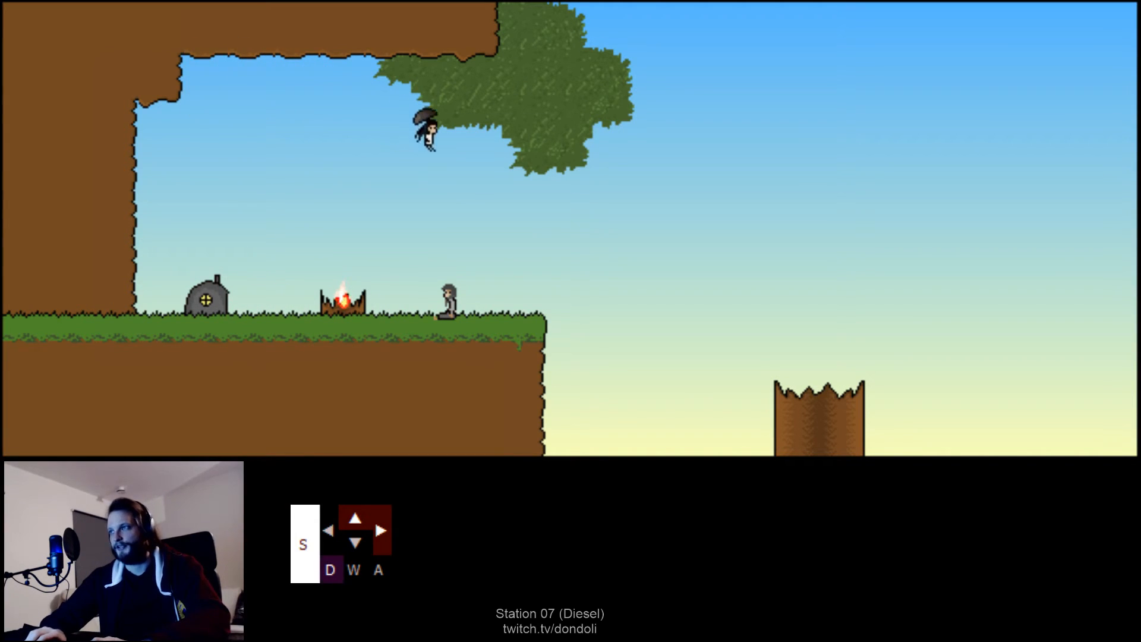
{"action": "key", "text": "d"}
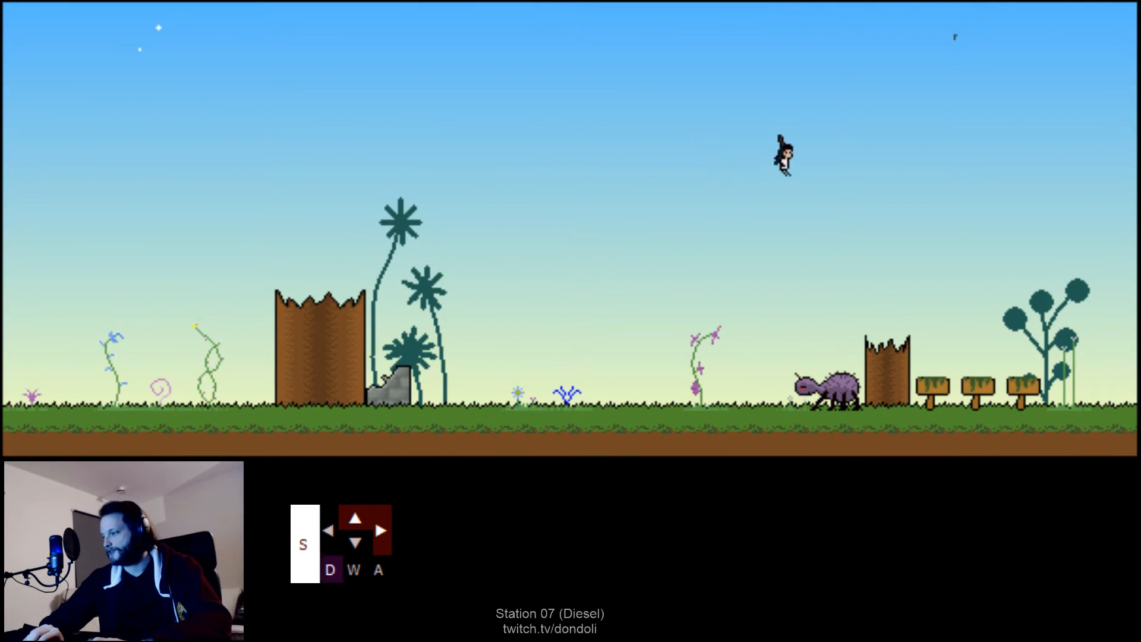
Jump past the purple creature and run beneath the big tree into the night lab.
{"action": "key", "text": "d"}
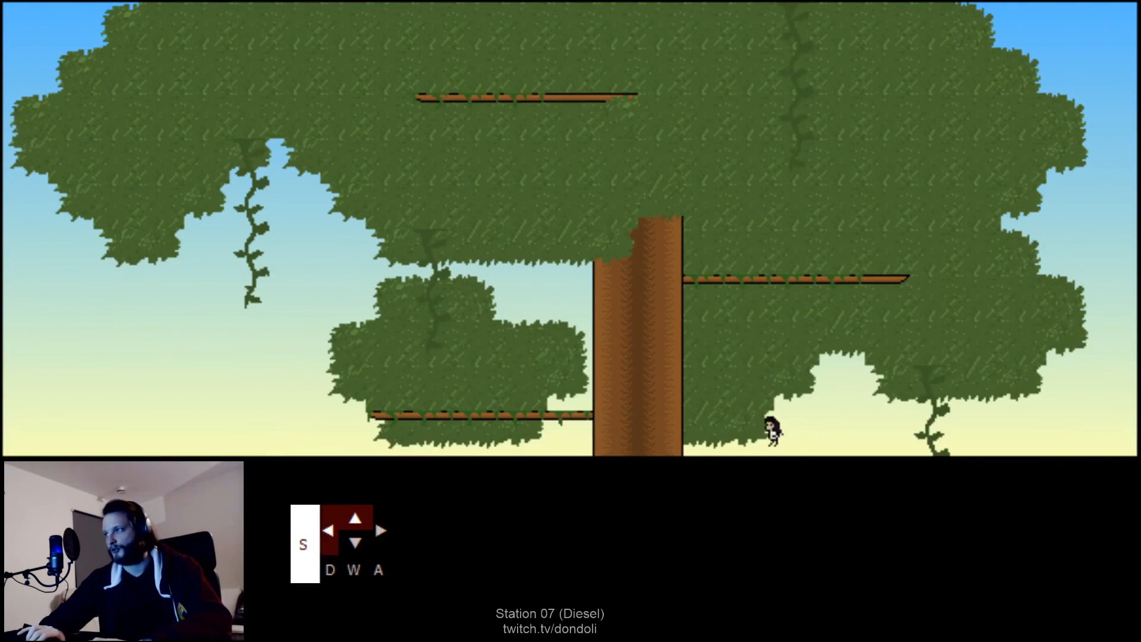
{"action": "key", "text": "up"}
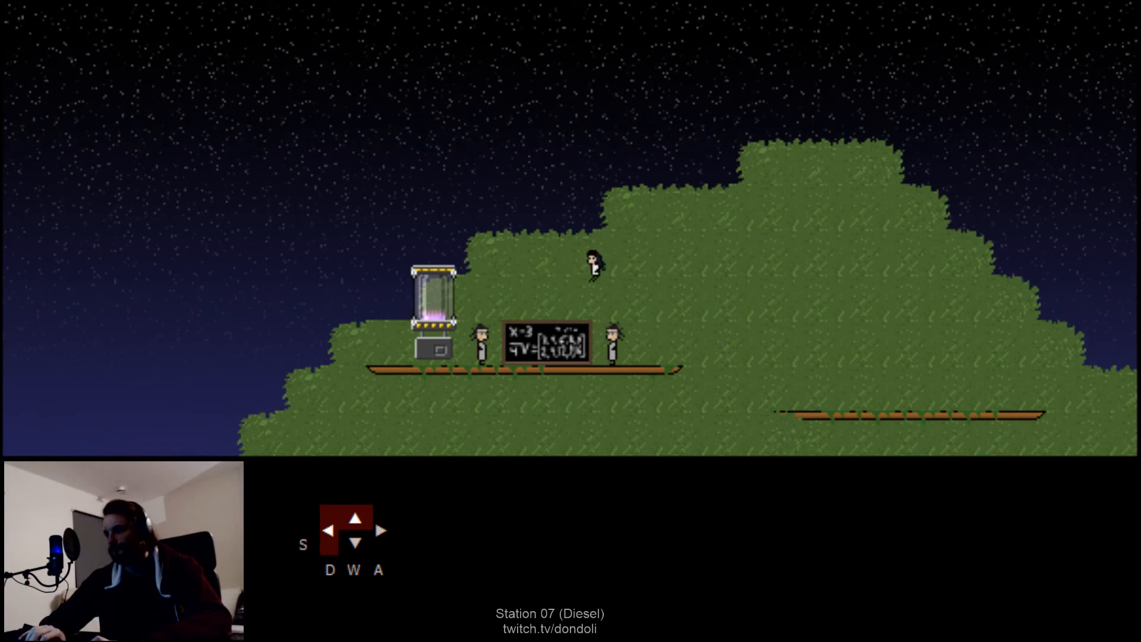
Walk Juni to the treetop lab's capsule platform, climb in, and seal the cryosleep module.
{"action": "key", "text": "s"}
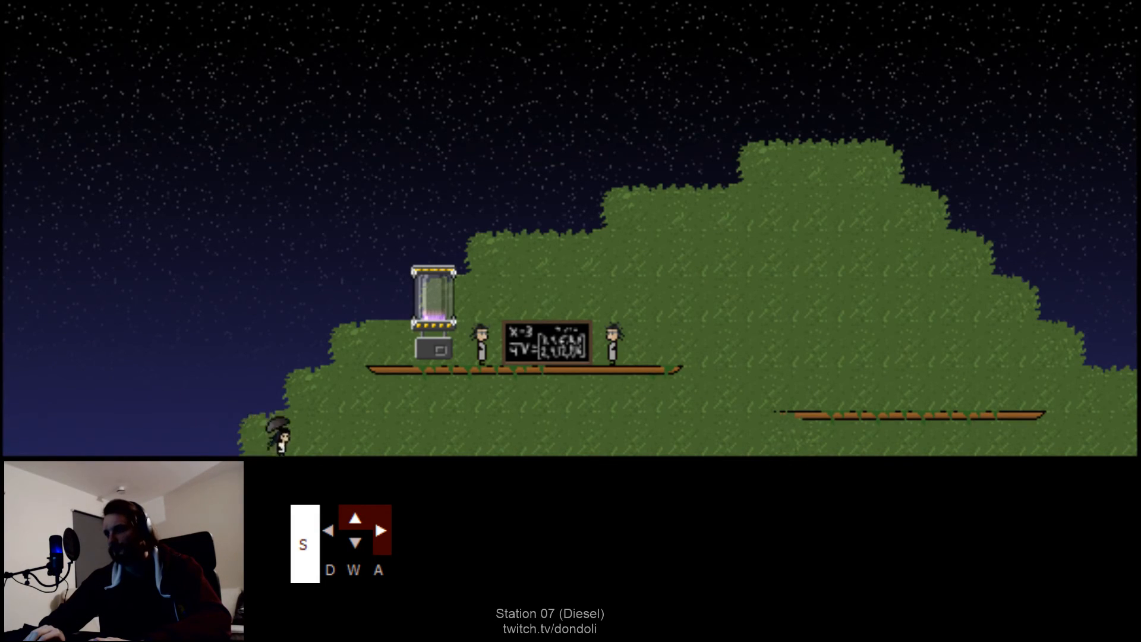
{"action": "key", "text": "w"}
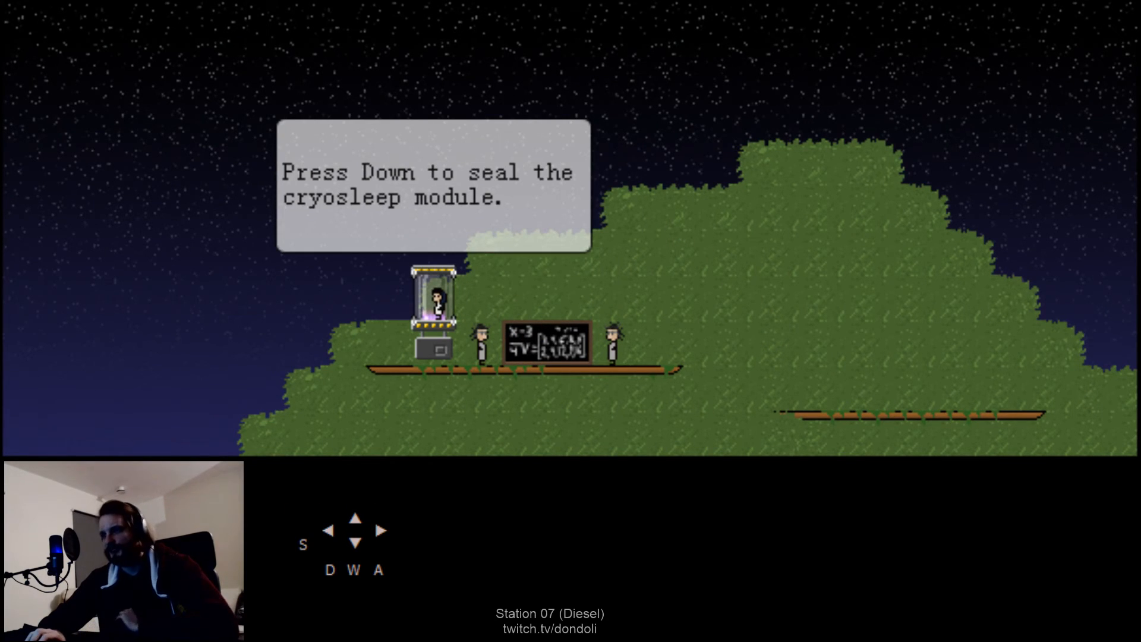
{"action": "key", "text": "Down"}
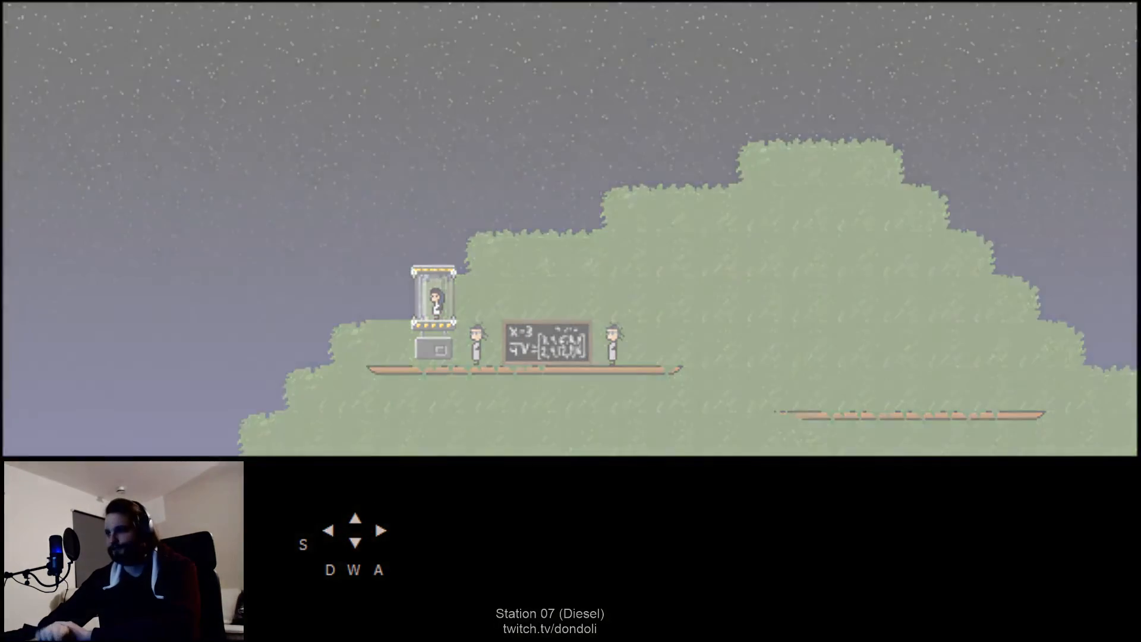